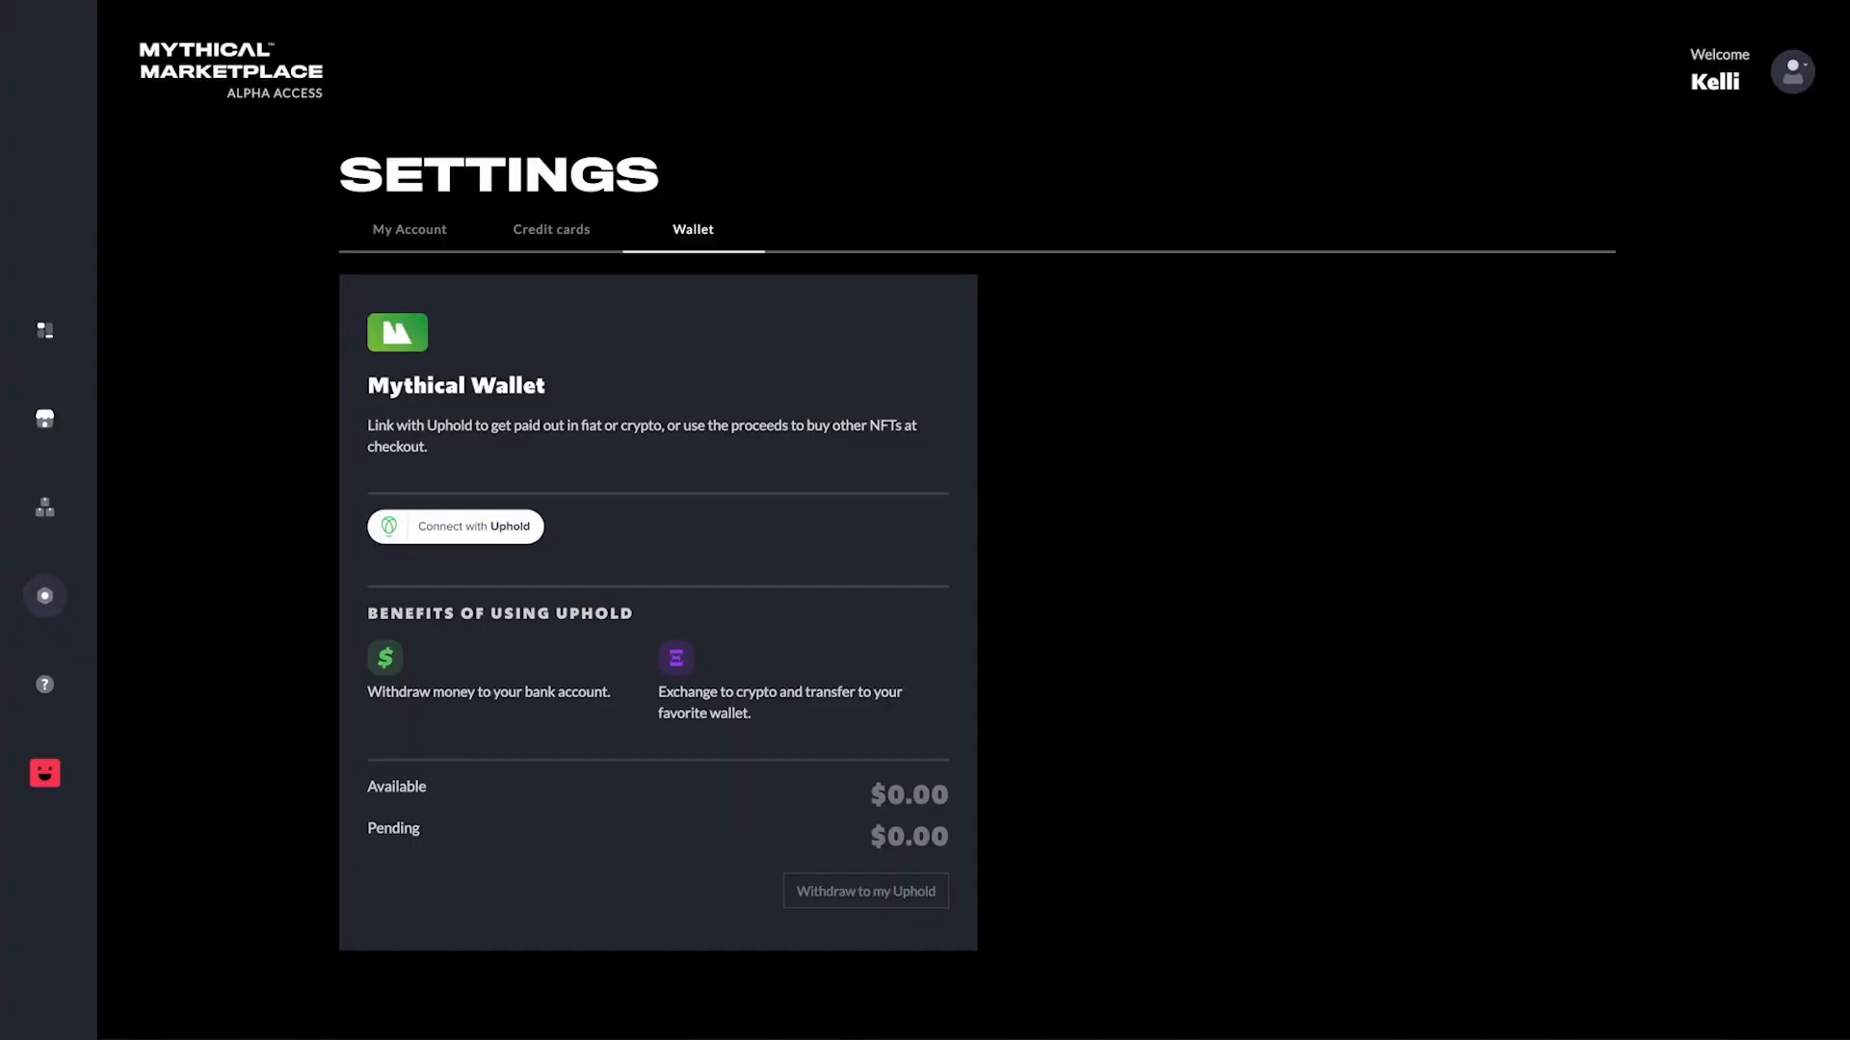
Open the payout wallet for the sold item.
{"action": "left_click", "coordinate": [454, 526]}
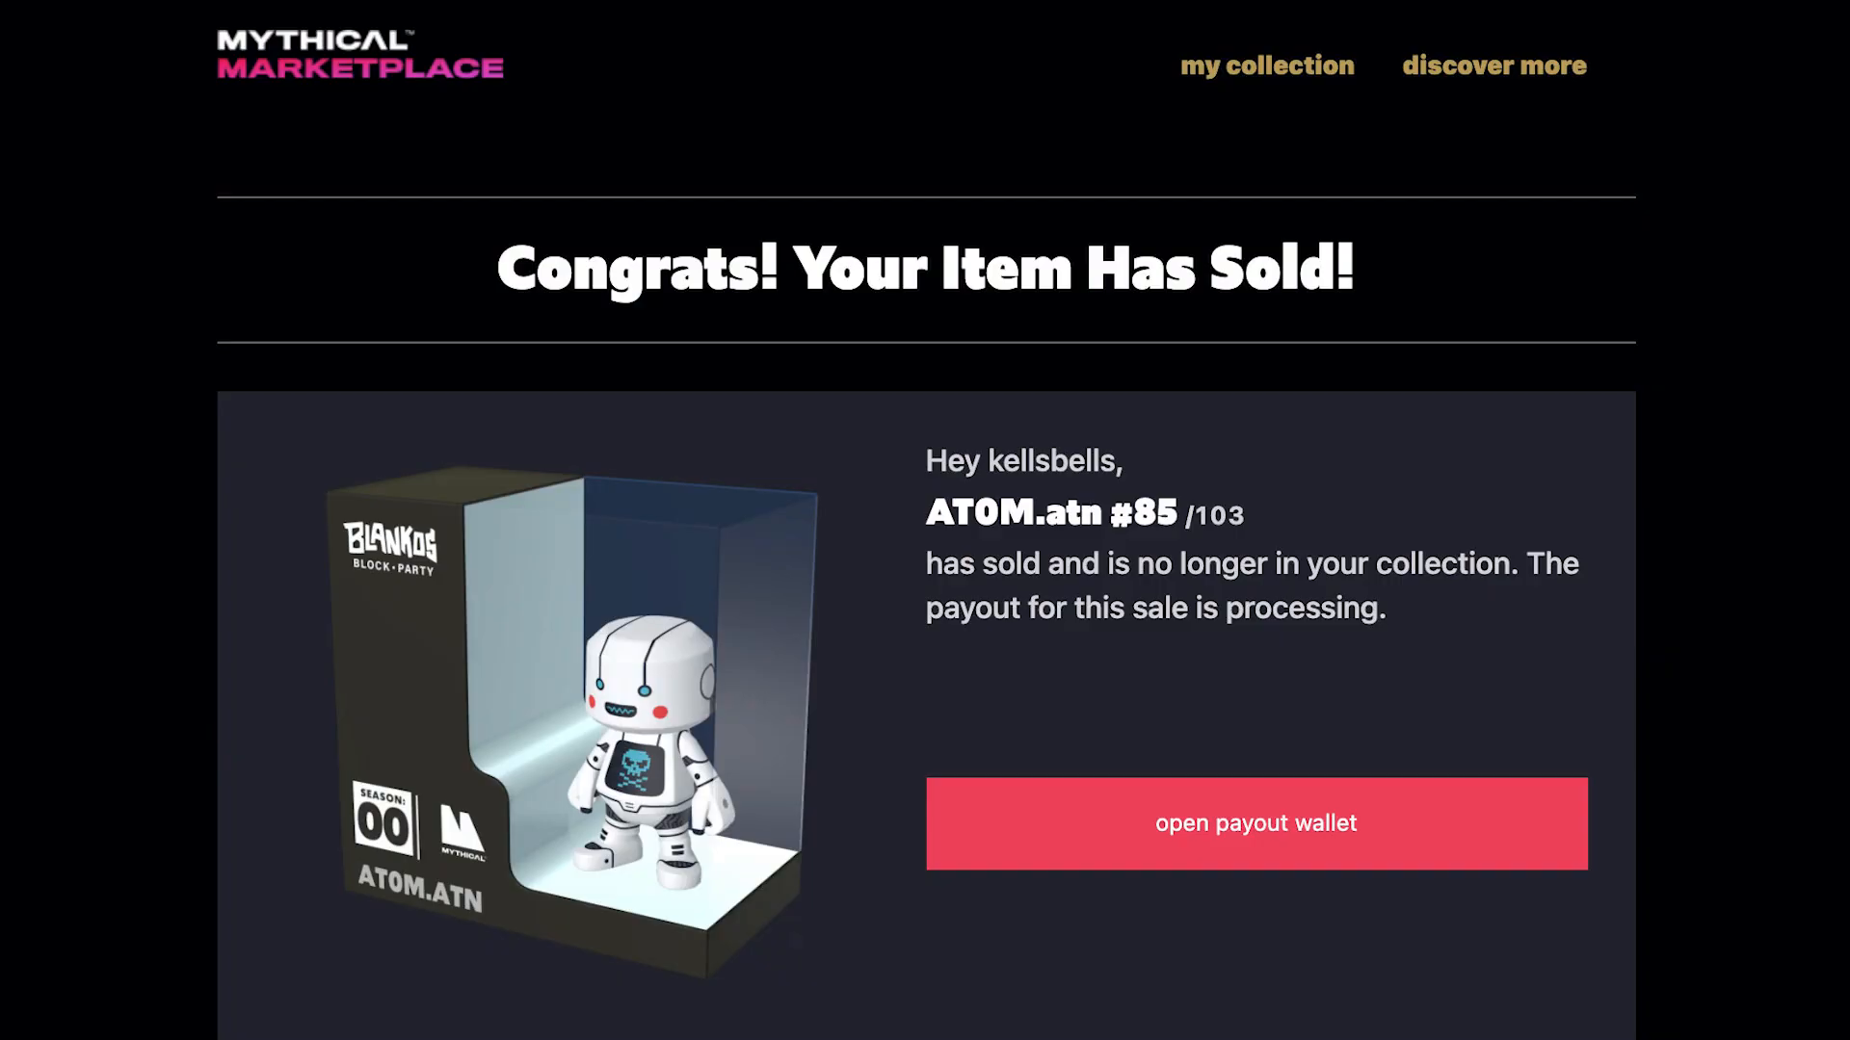
{"action": "left_click", "coordinate": [1254, 822]}
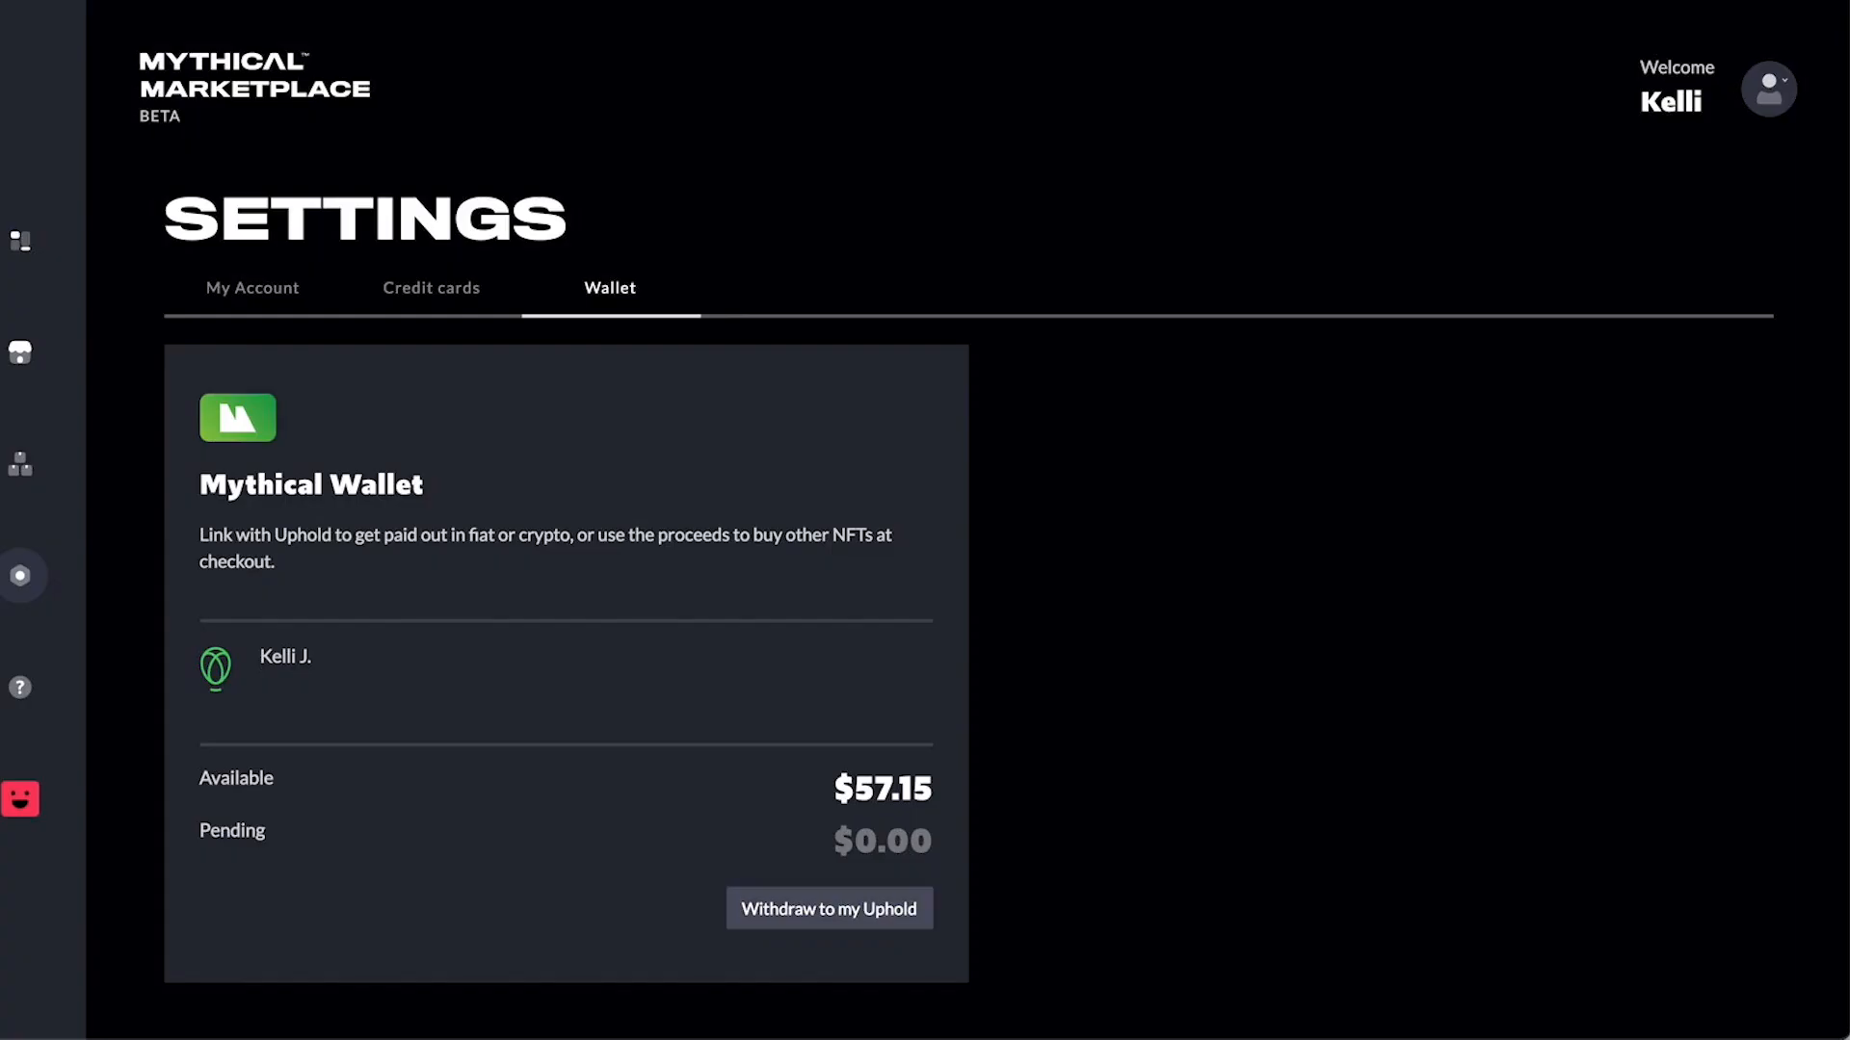
{"action": "left_click", "coordinate": [830, 908]}
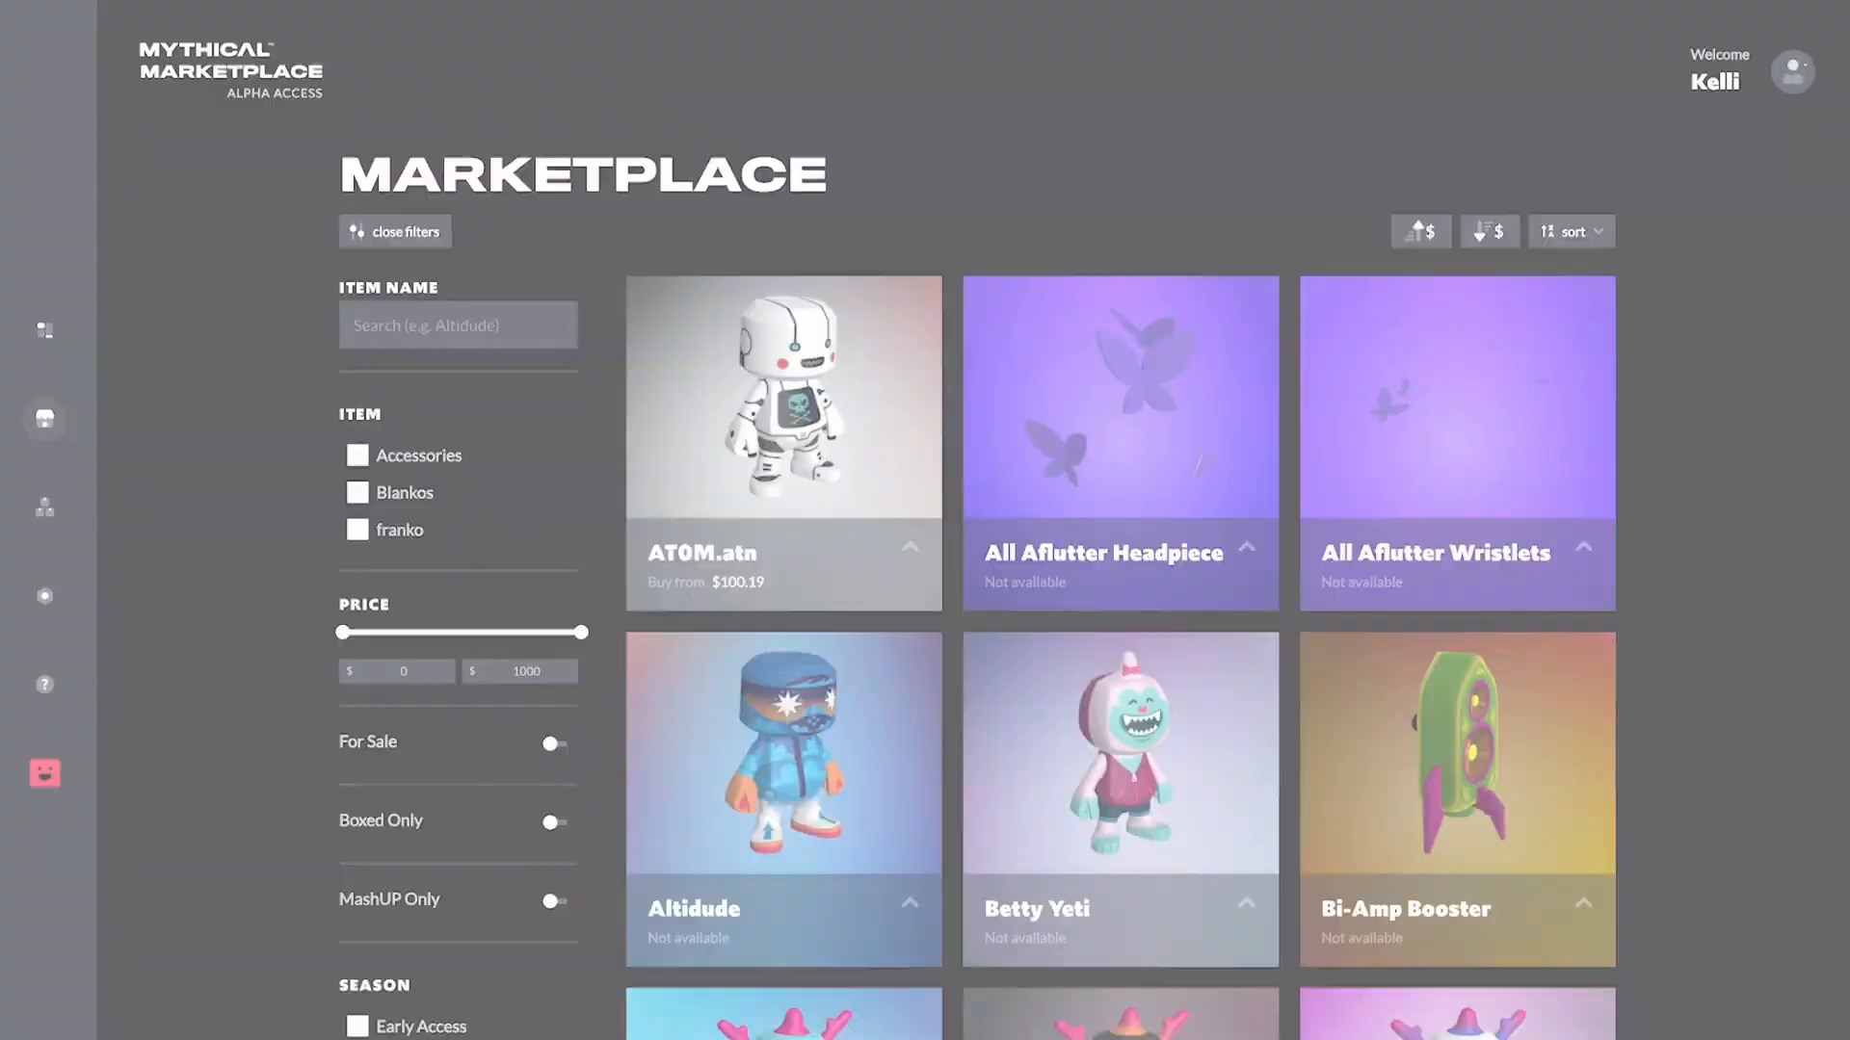
Go to Wallet settings from the account menu and start Connect with Uphold.
{"action": "left_click", "coordinate": [1794, 67]}
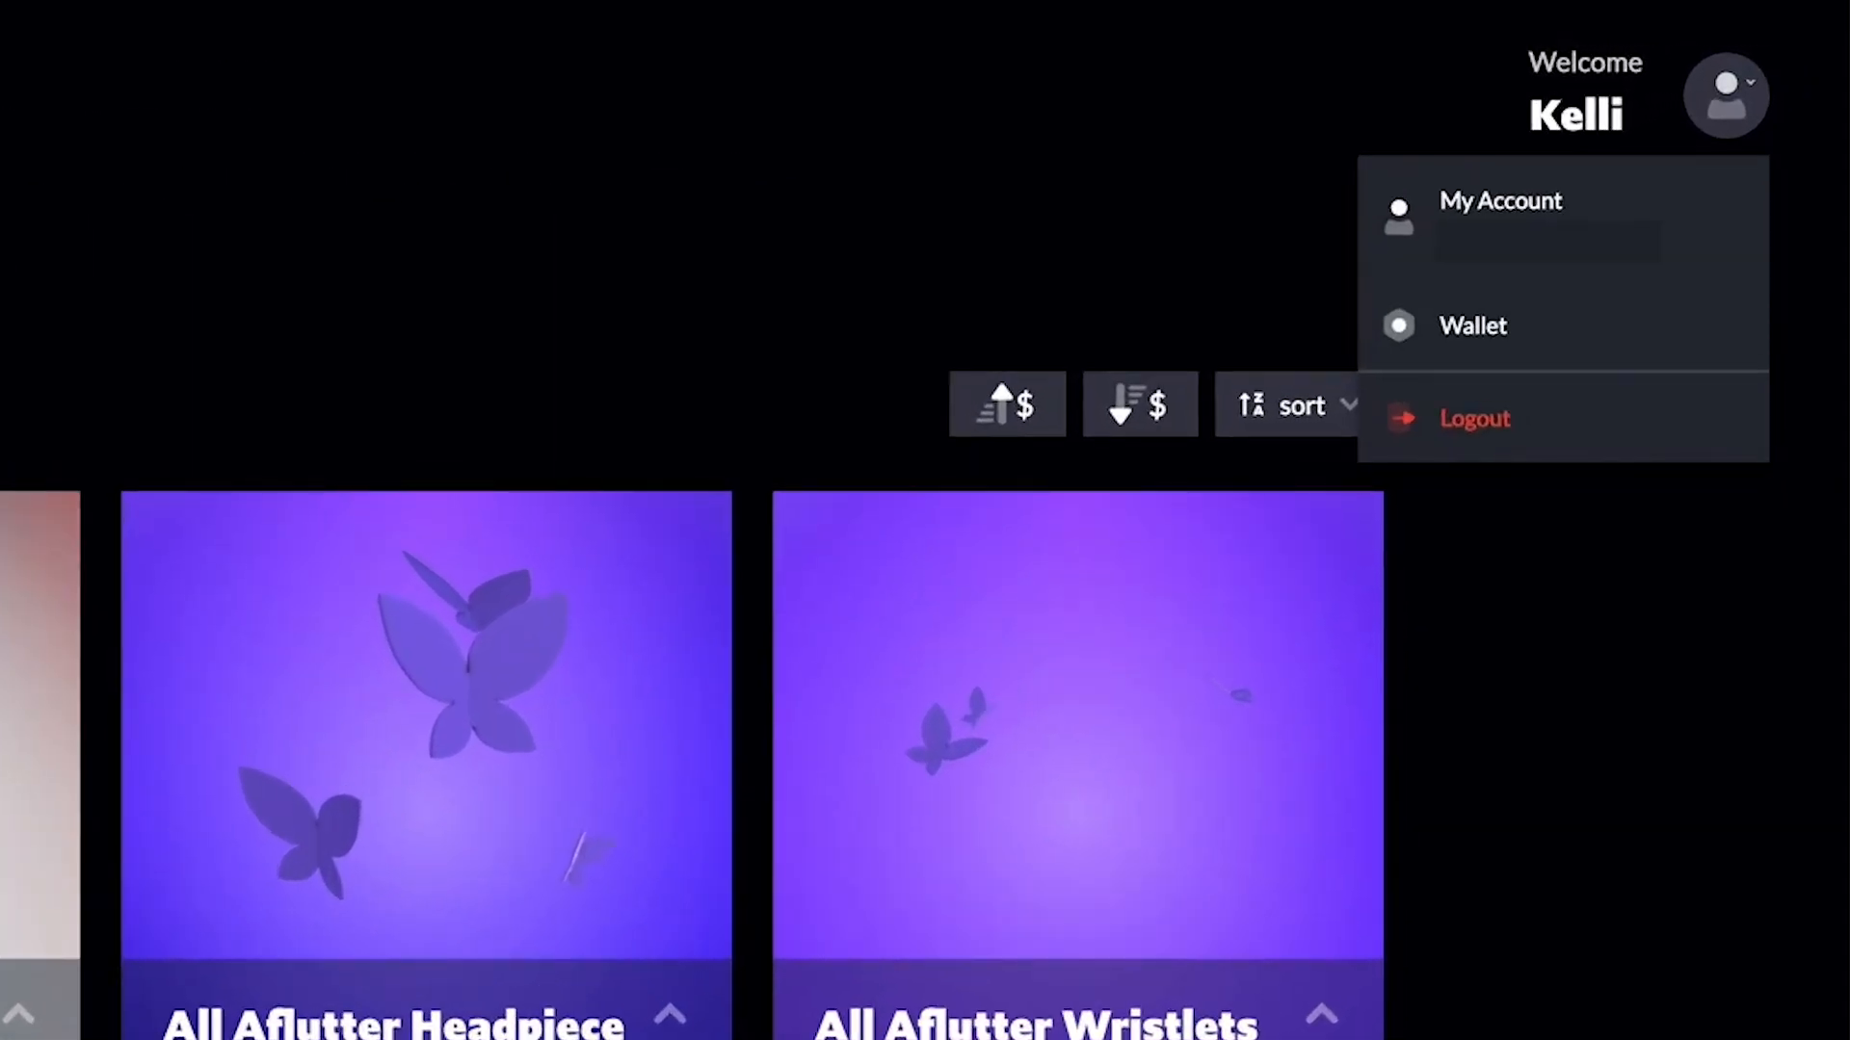
{"action": "left_click", "coordinate": [1473, 326]}
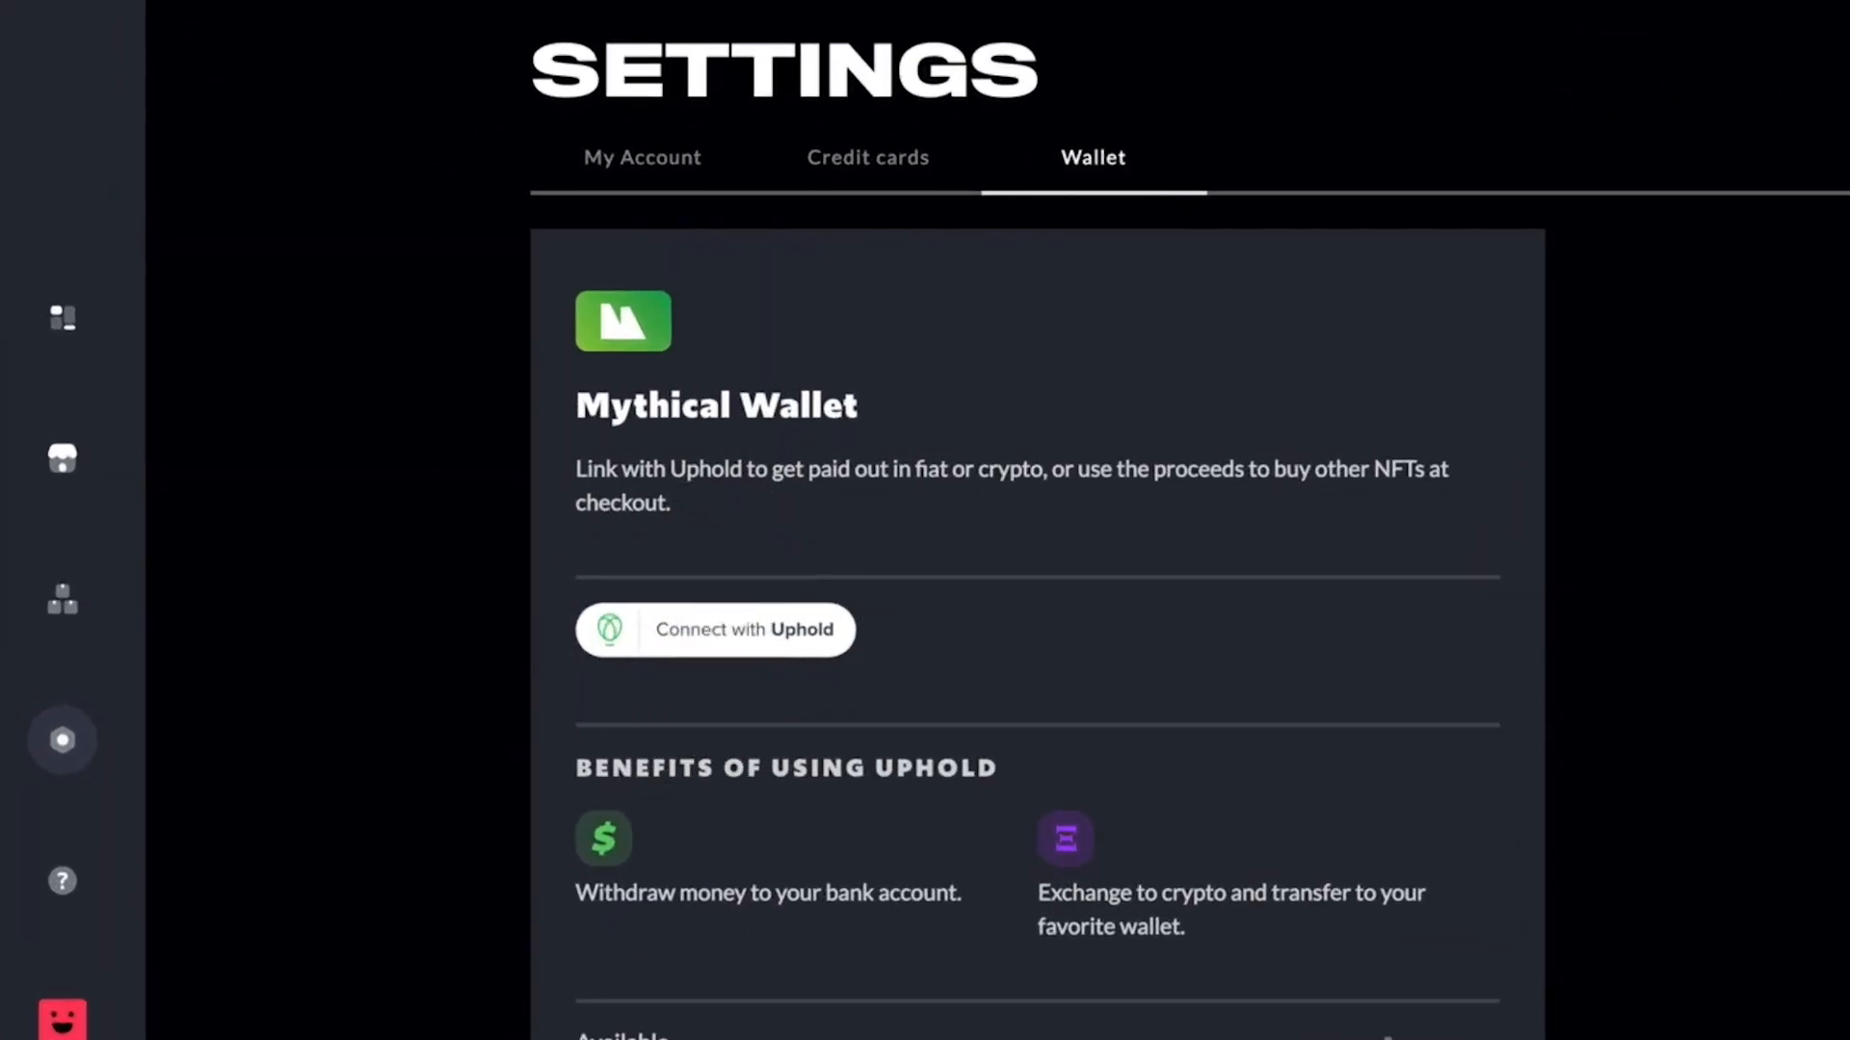
{"action": "left_click", "coordinate": [714, 630]}
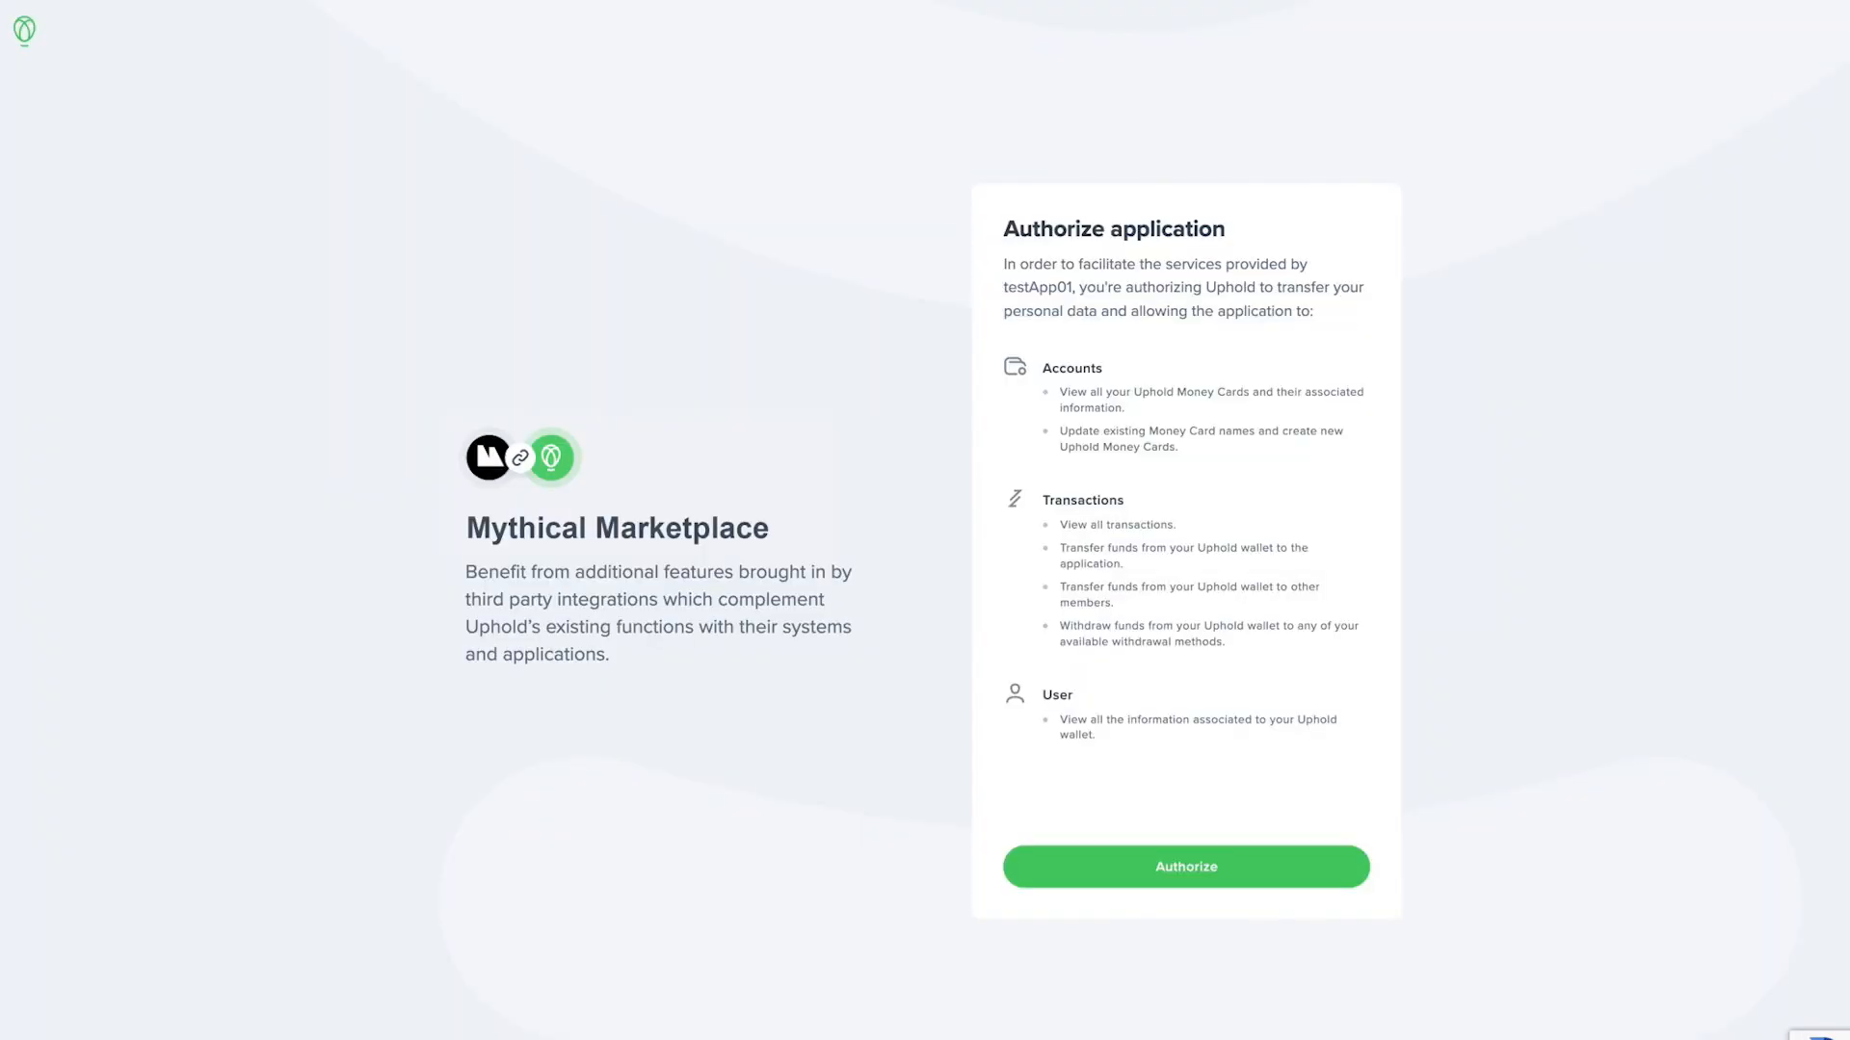
Authorize Mythical Marketplace's access on the Uphold authorization page and confirm it.
{"action": "left_click", "coordinate": [1186, 866]}
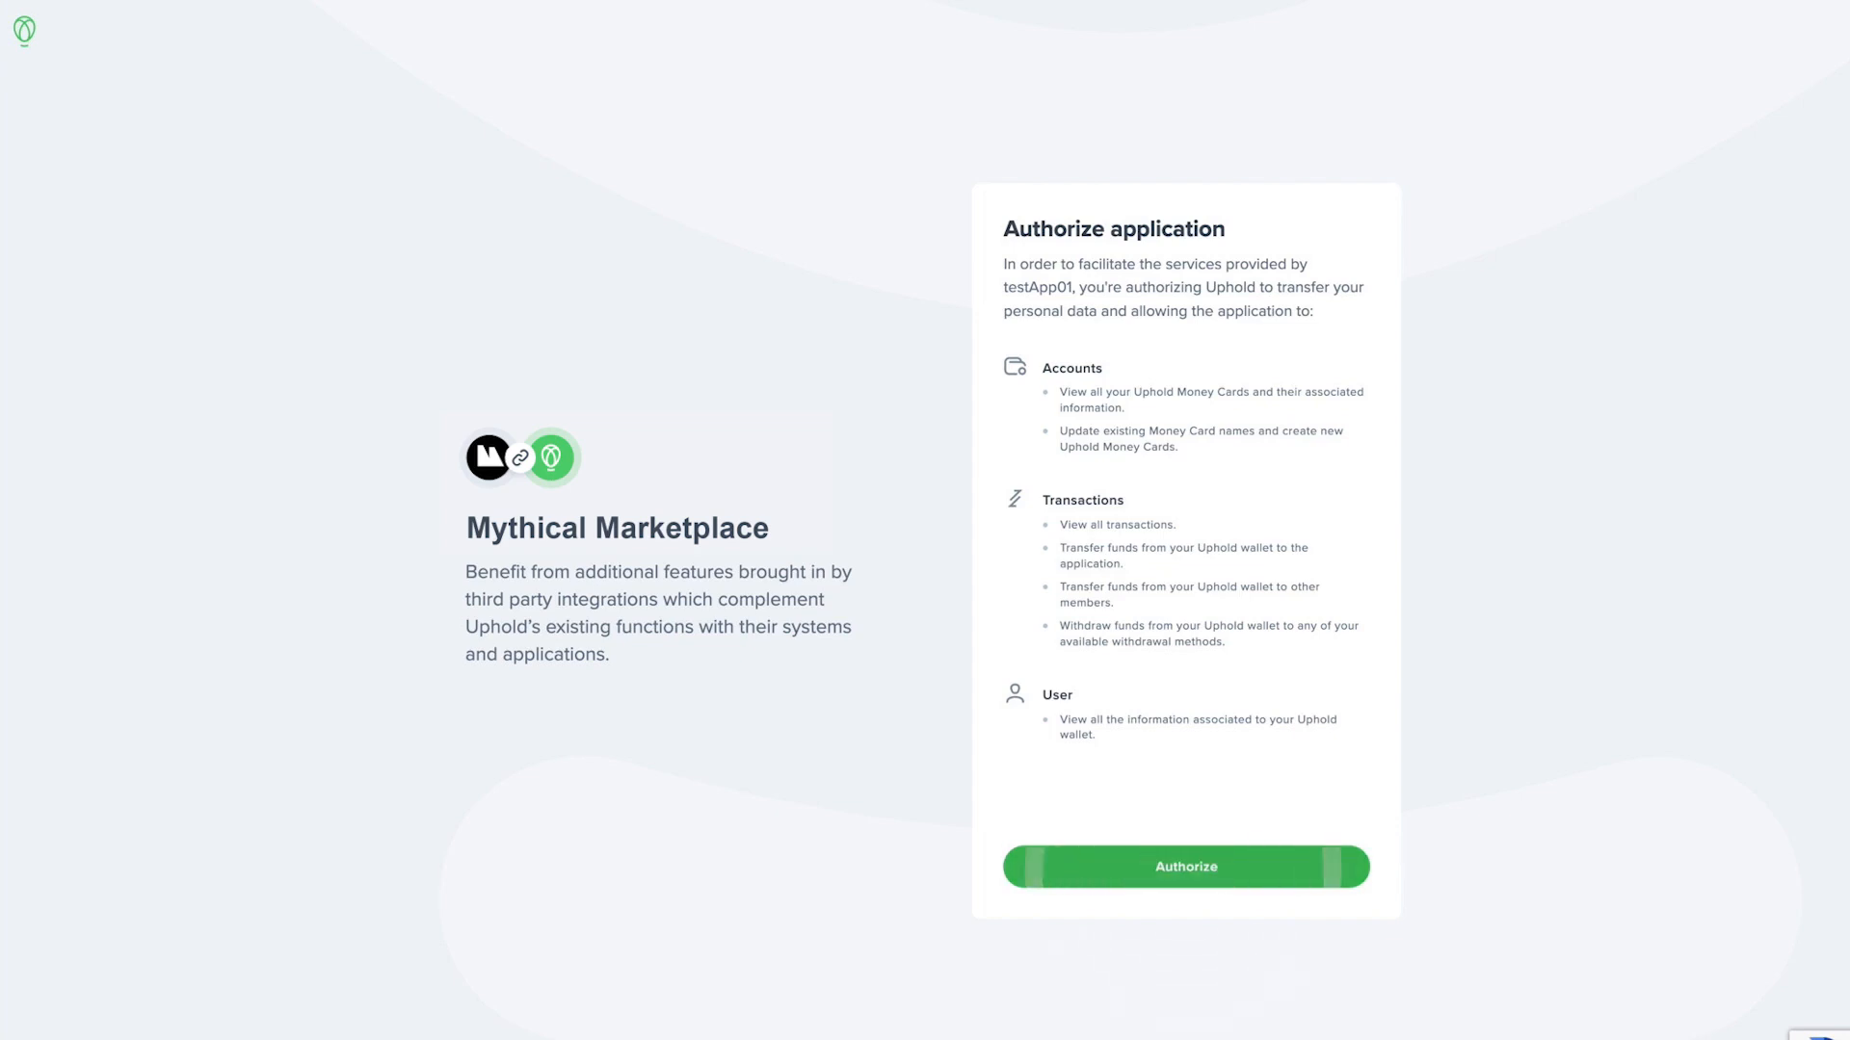
{"action": "left_click", "coordinate": [1186, 866]}
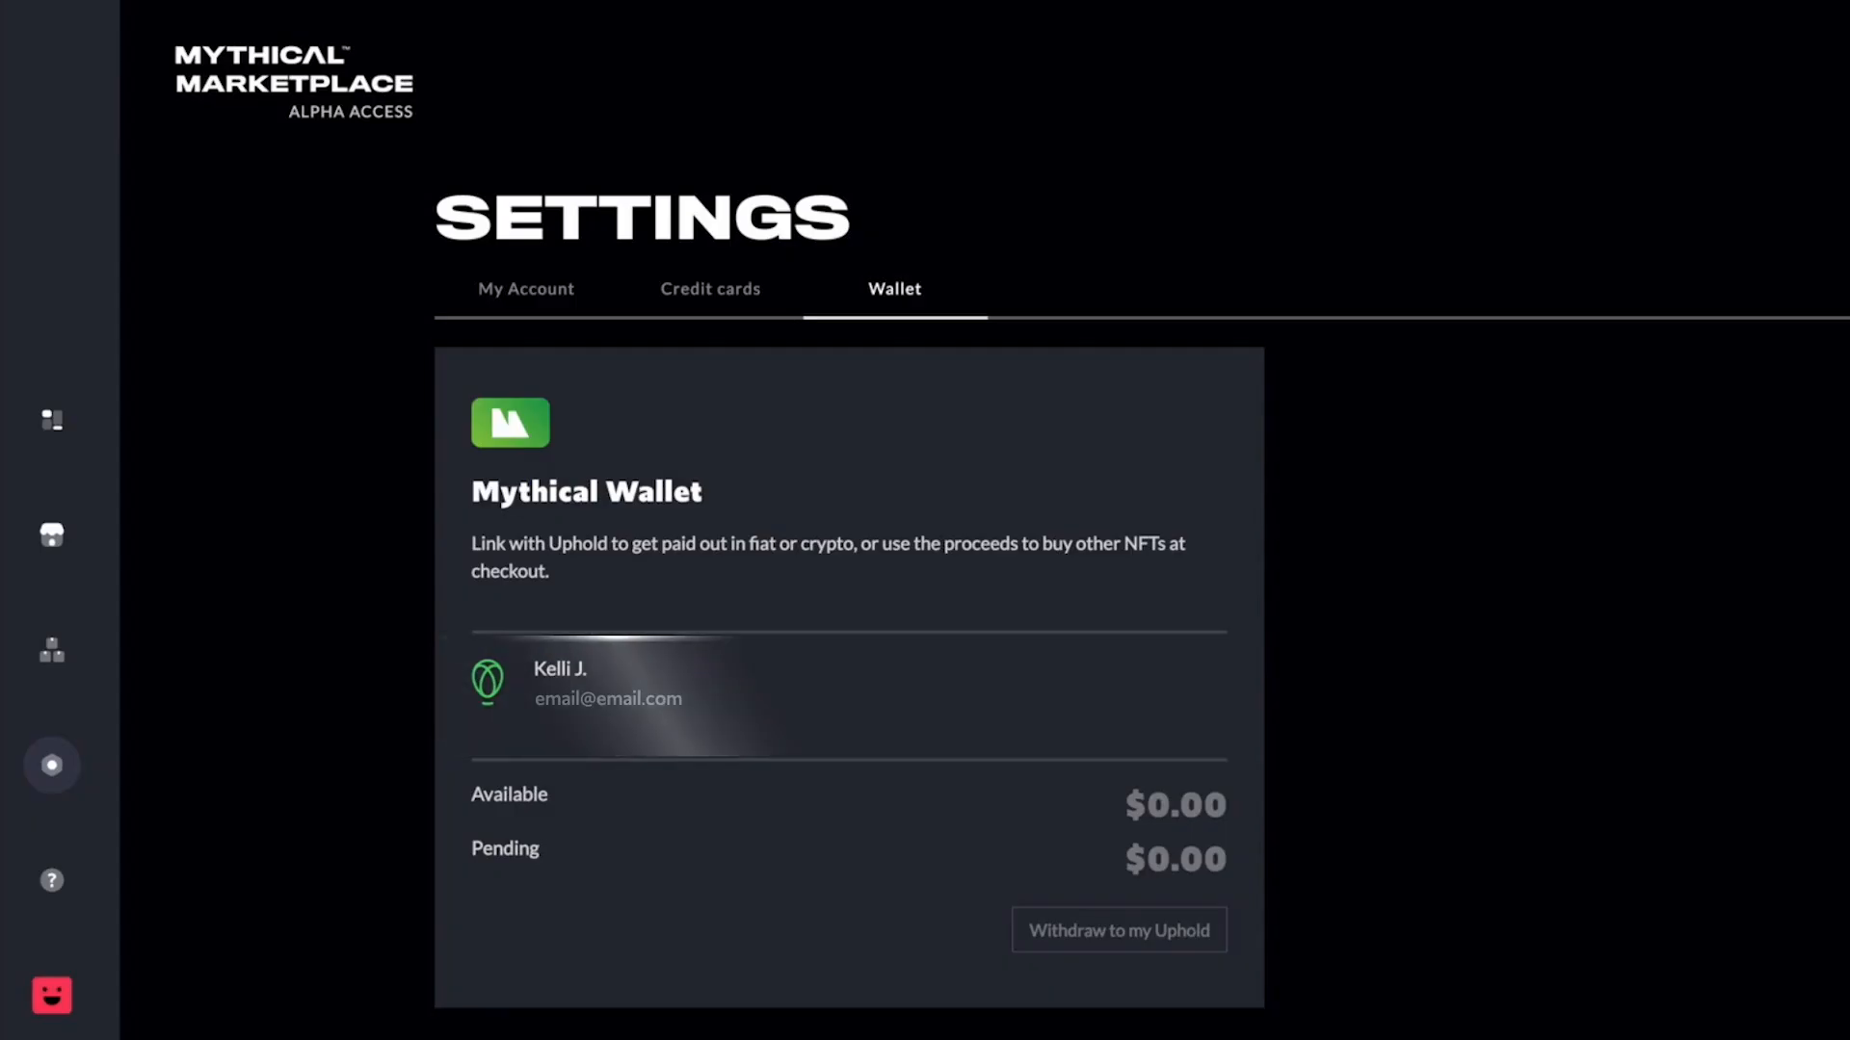
{"action": "left_click", "coordinate": [1119, 930]}
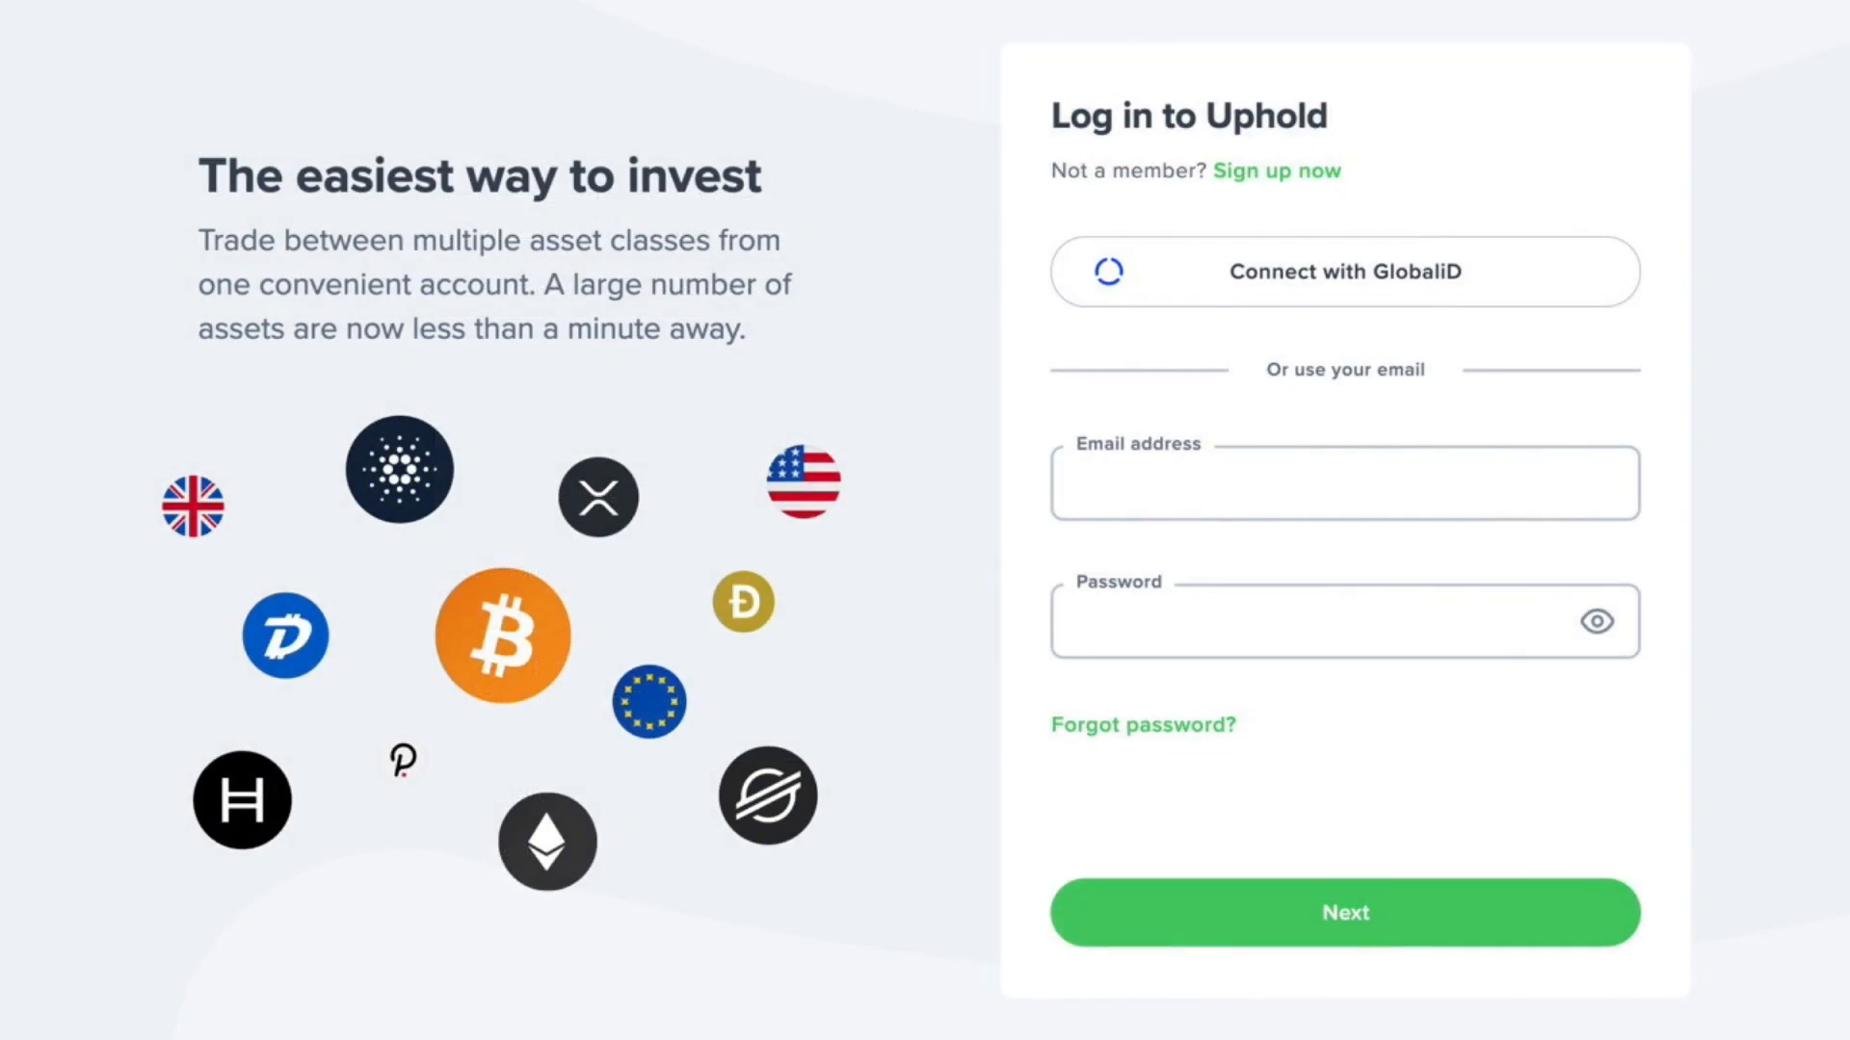
Create a new individual Uphold account via Sign up and verify it from the email.
{"action": "left_click", "coordinate": [1277, 171]}
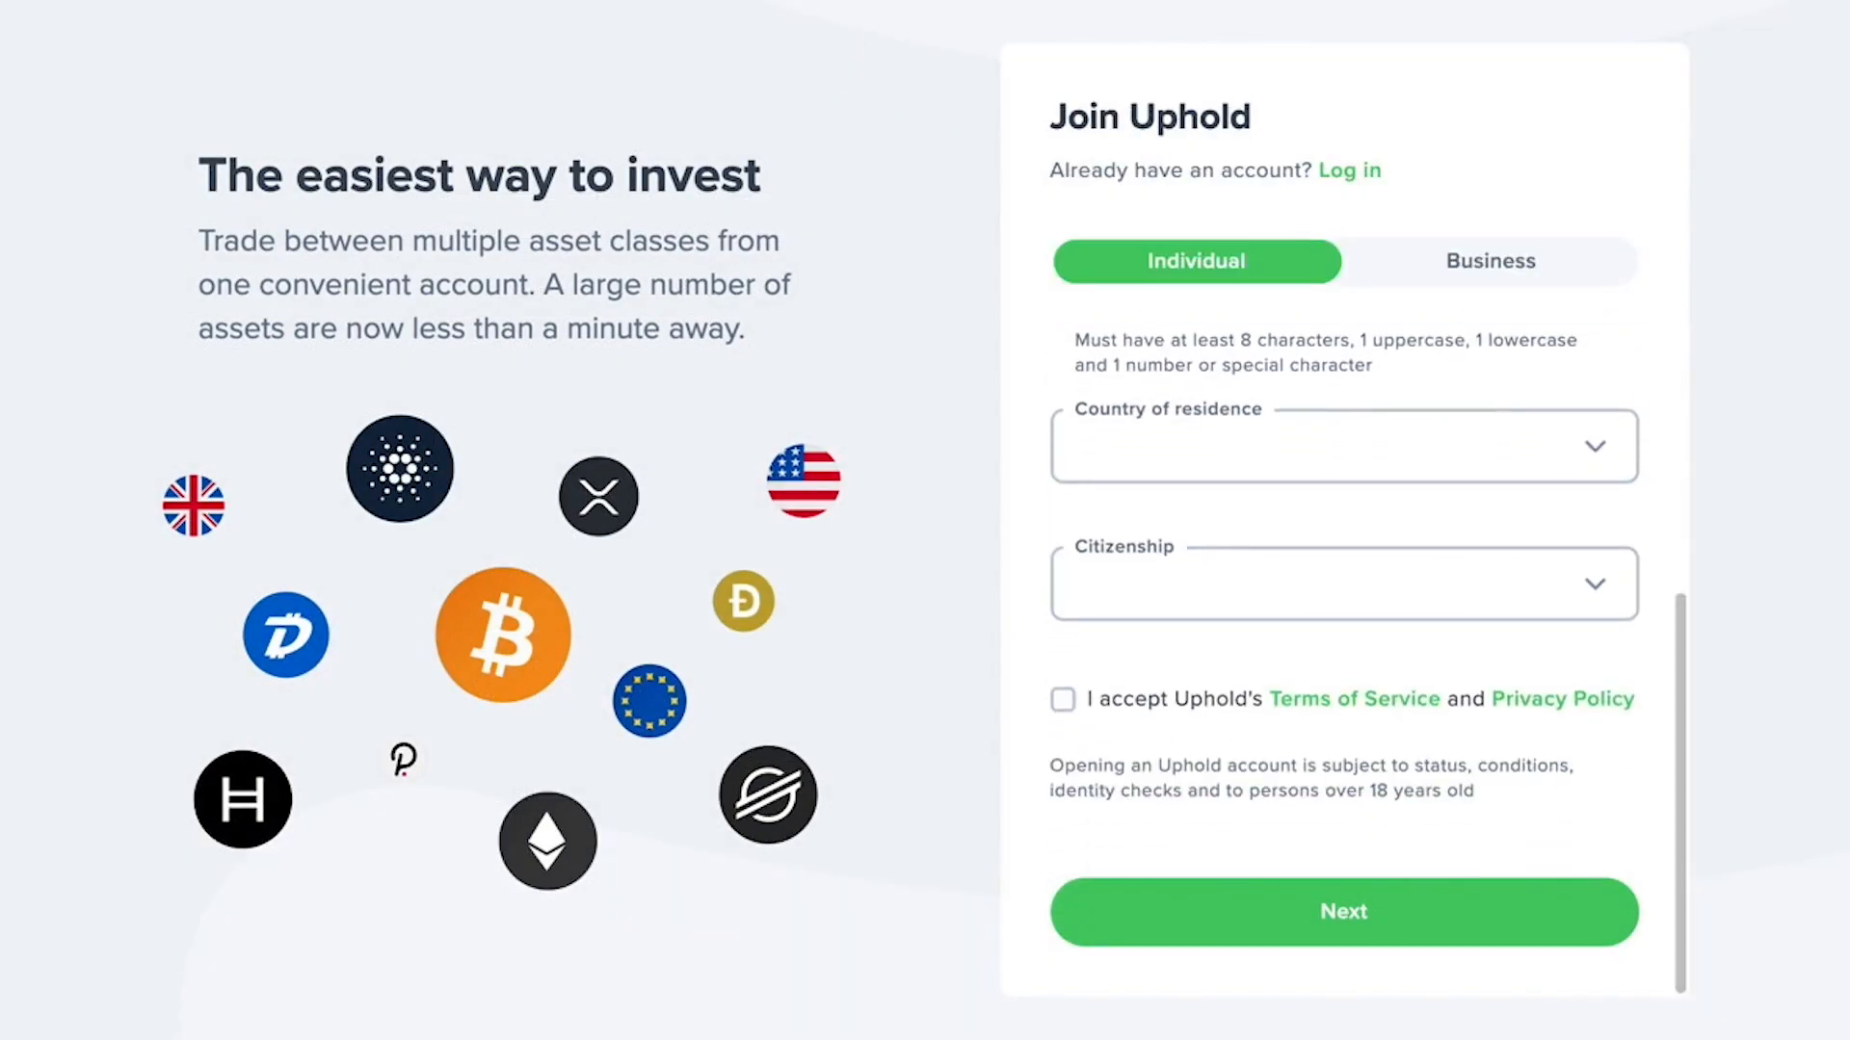
{"action": "left_click", "coordinate": [1062, 699]}
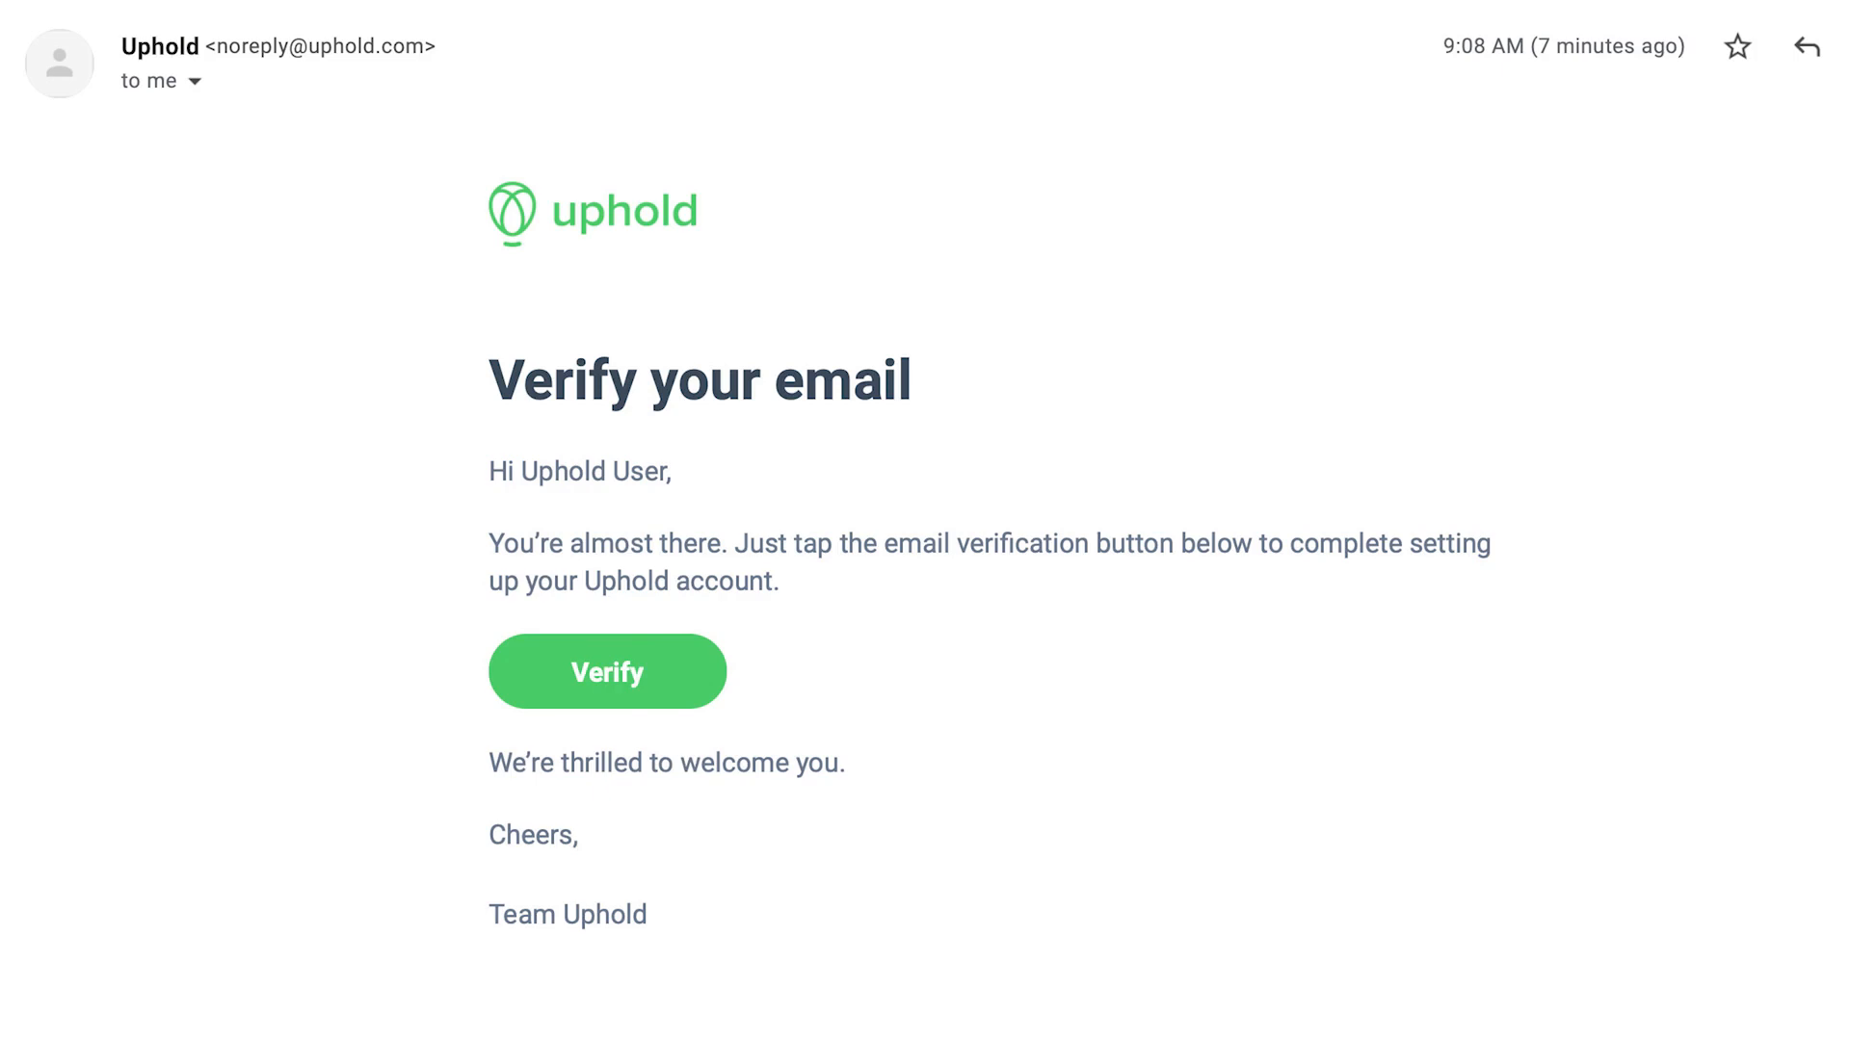
{"action": "left_click", "coordinate": [607, 672]}
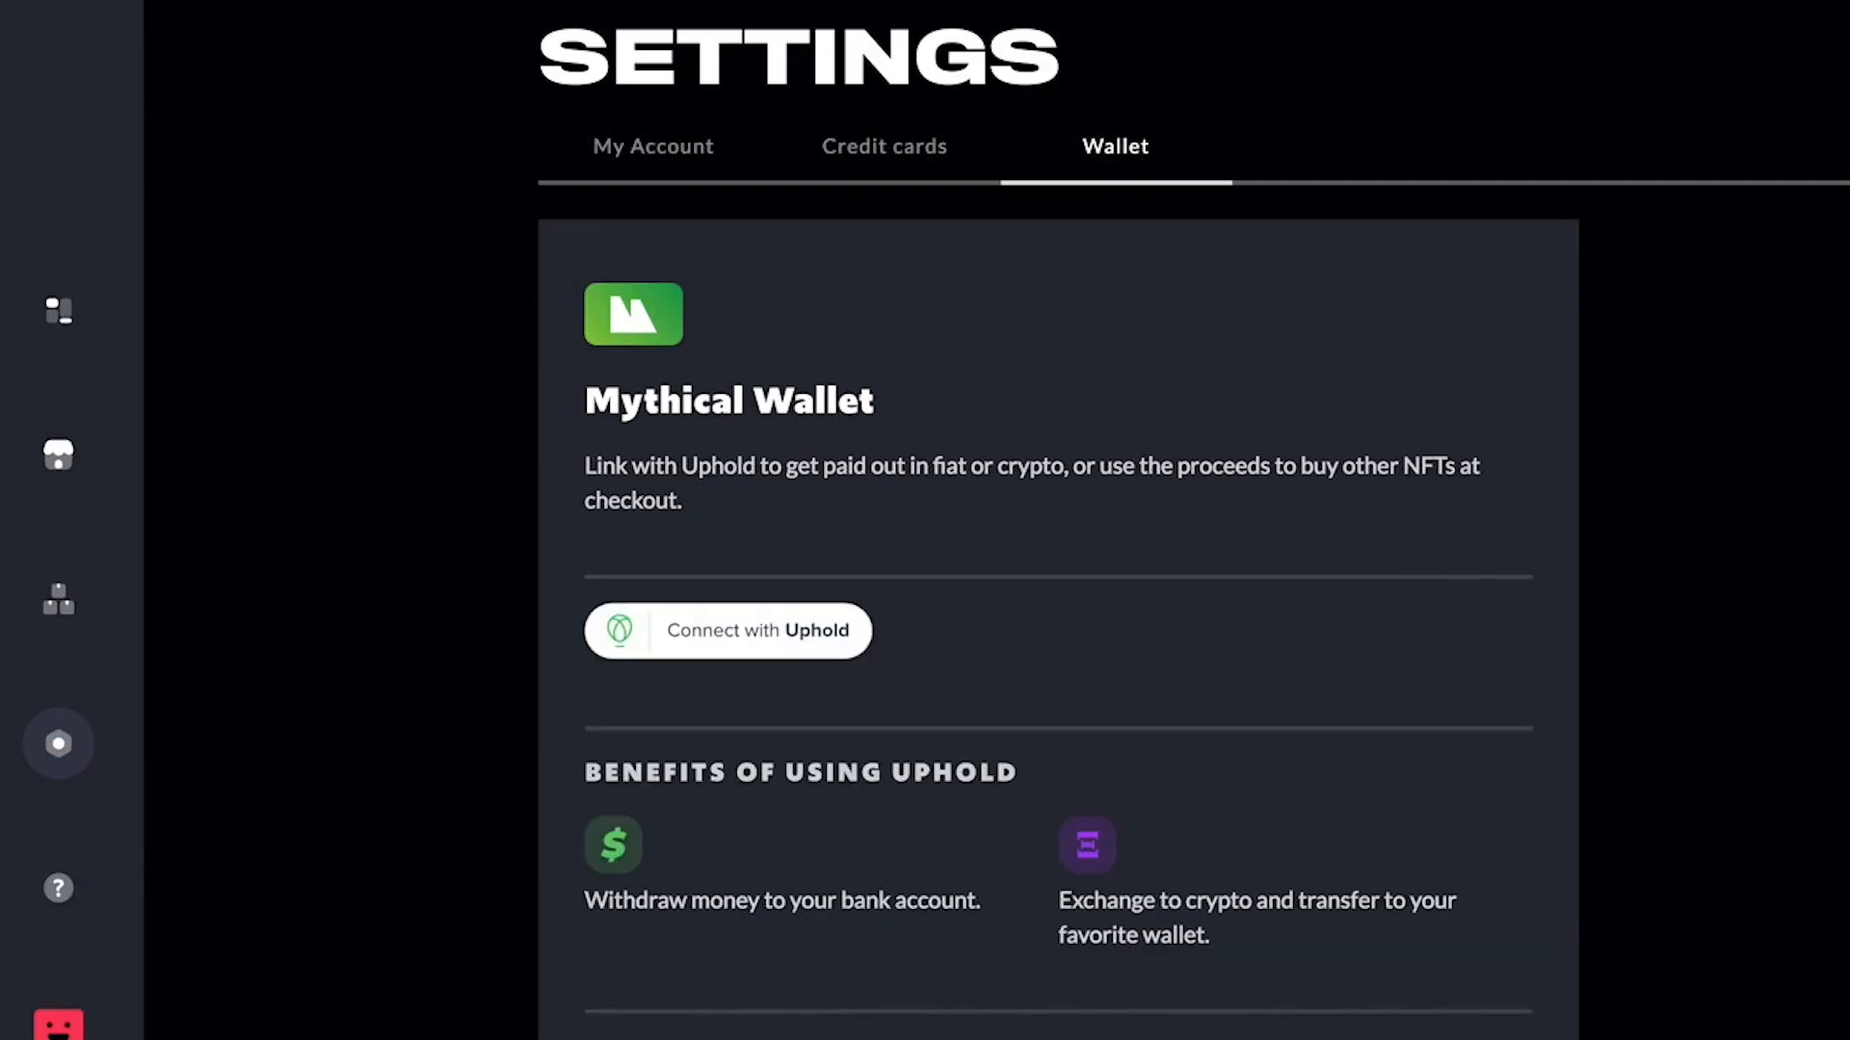
Reconnect with Uphold and confirm withdrawing the $64.20 balance to Uphold.
{"action": "left_click", "coordinate": [726, 631]}
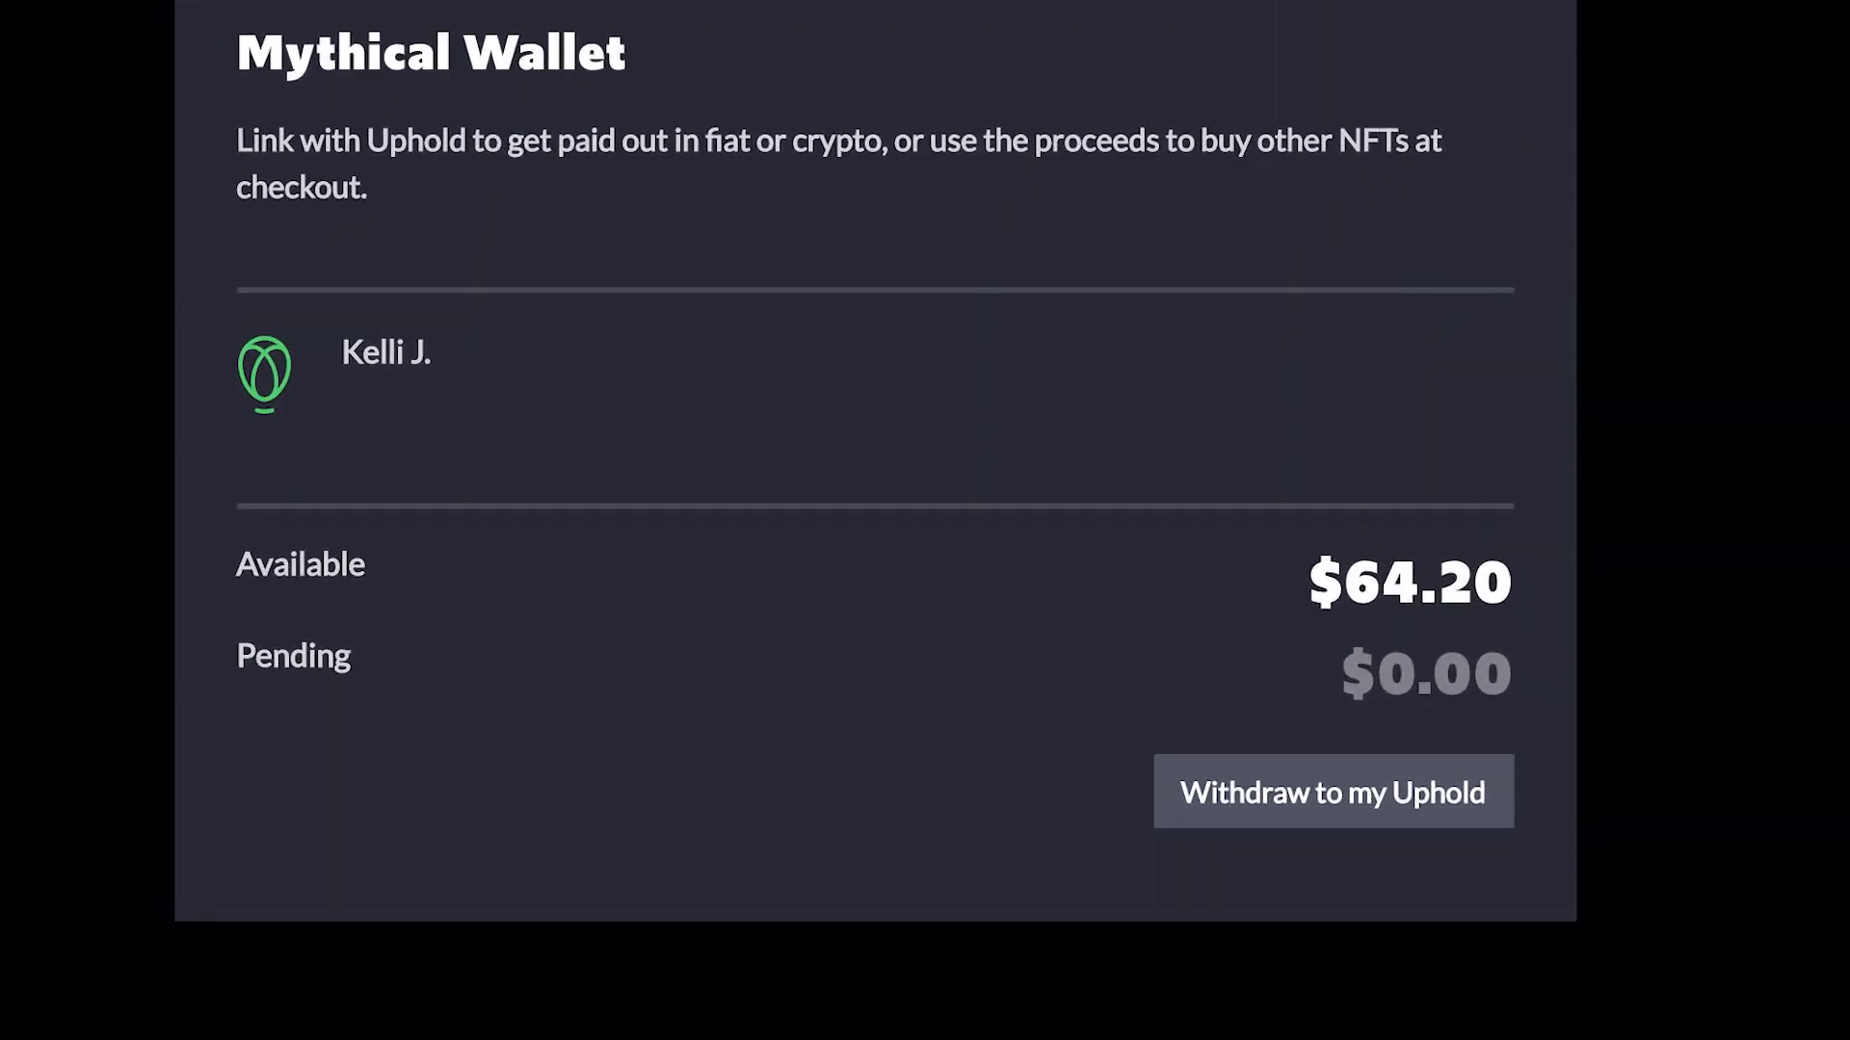
{"action": "left_click", "coordinate": [1334, 791]}
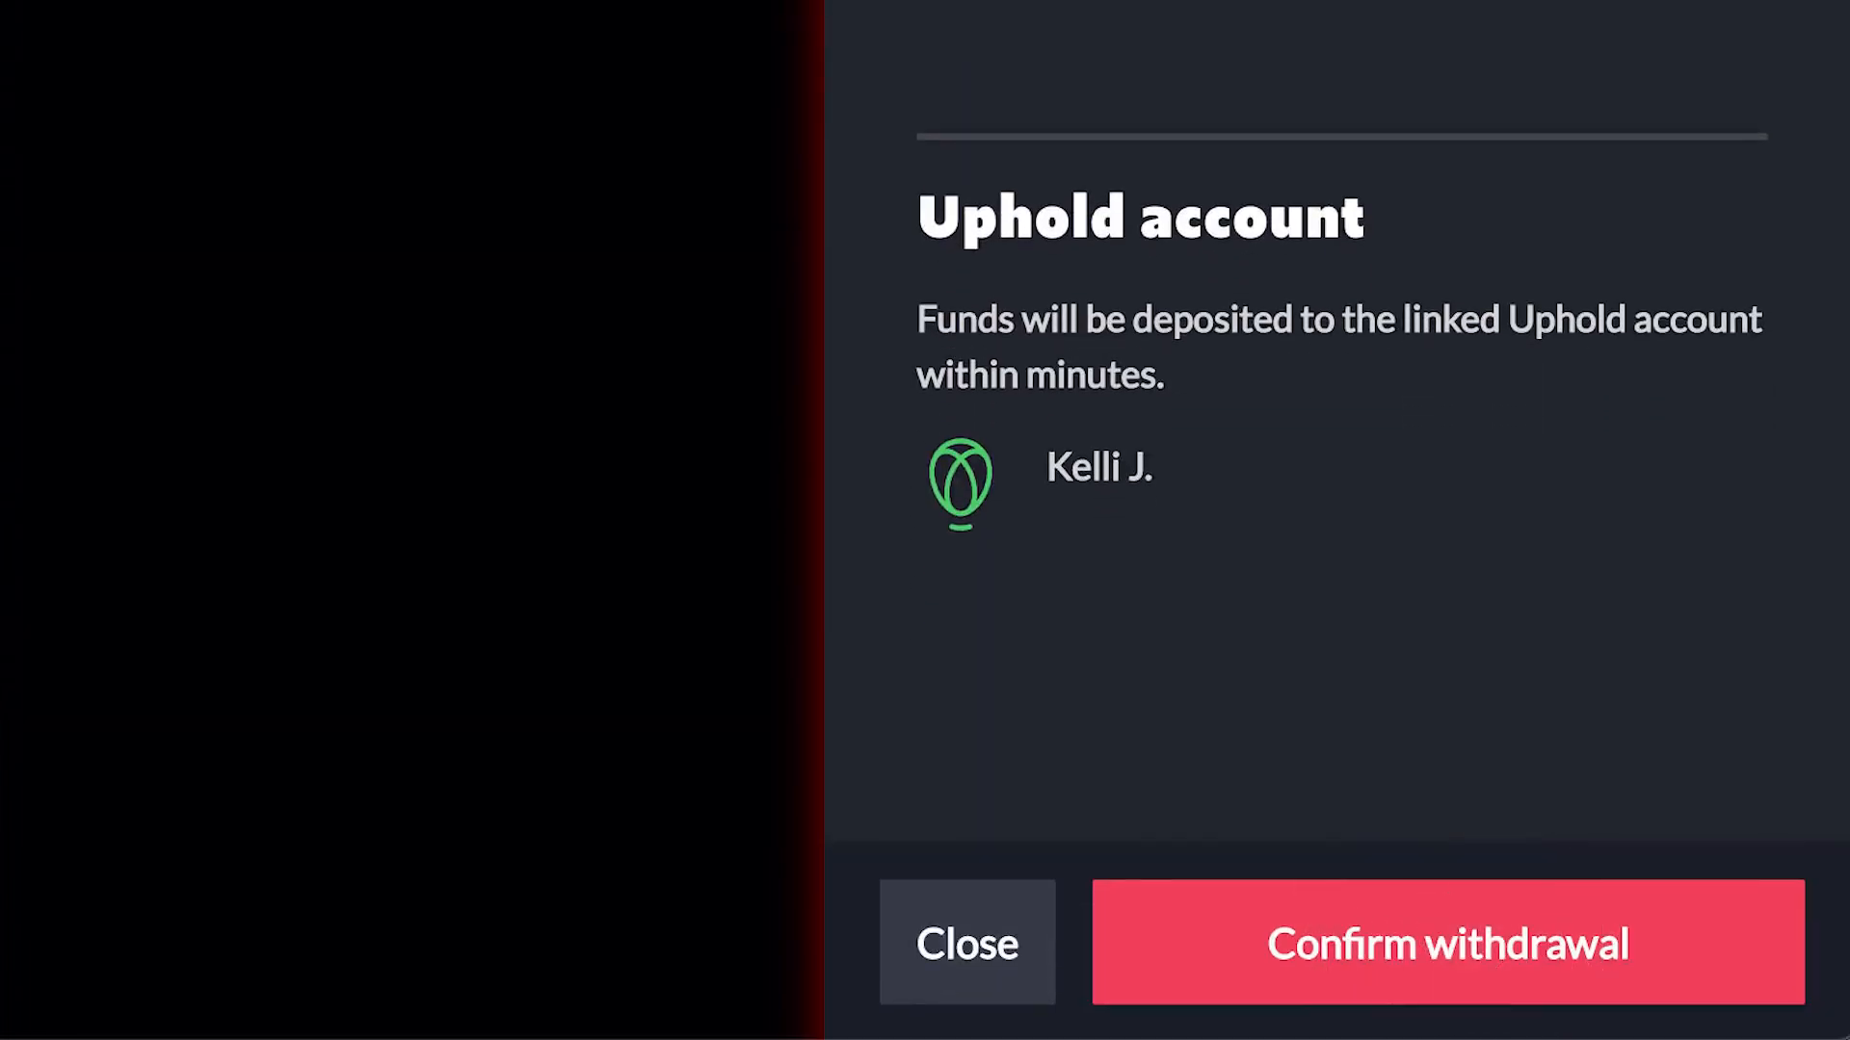
{"action": "left_click", "coordinate": [1449, 956]}
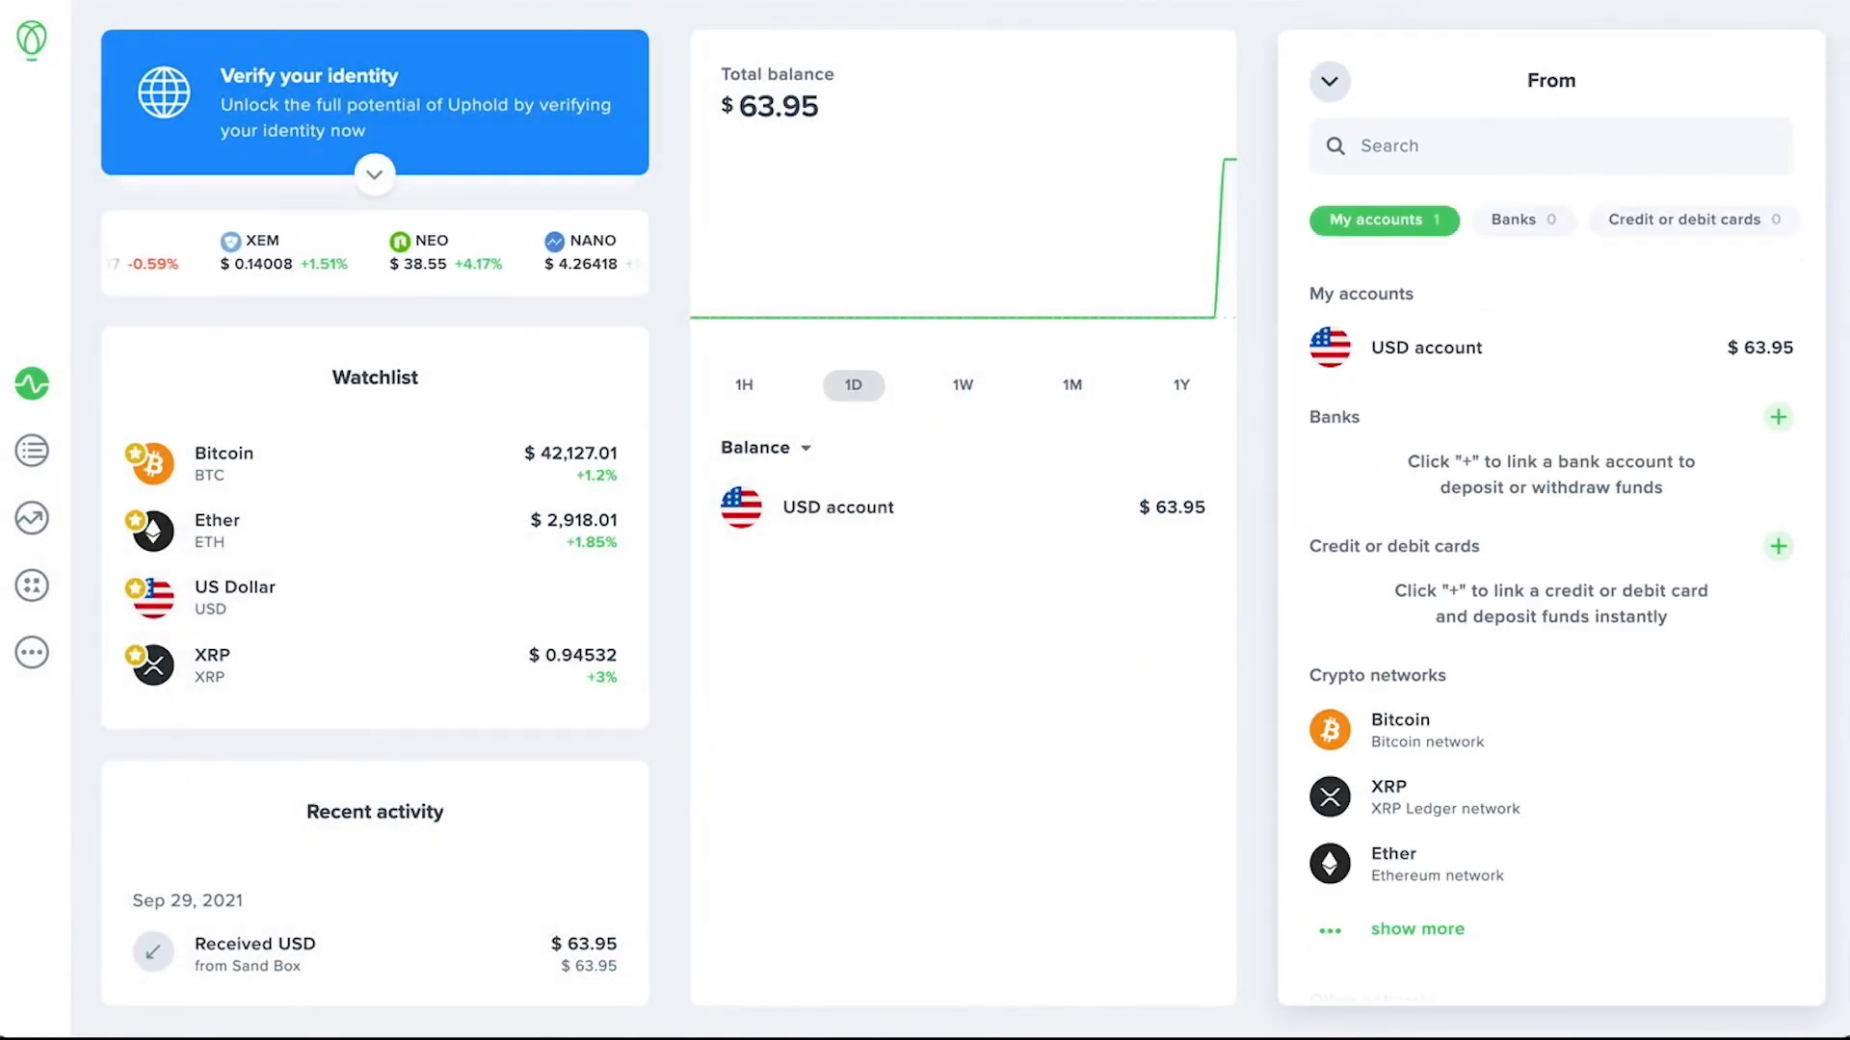
Browse Uphold's currency equivalents for $63.95 USD, then open Marketplace listings.
{"action": "left_click", "coordinate": [374, 106]}
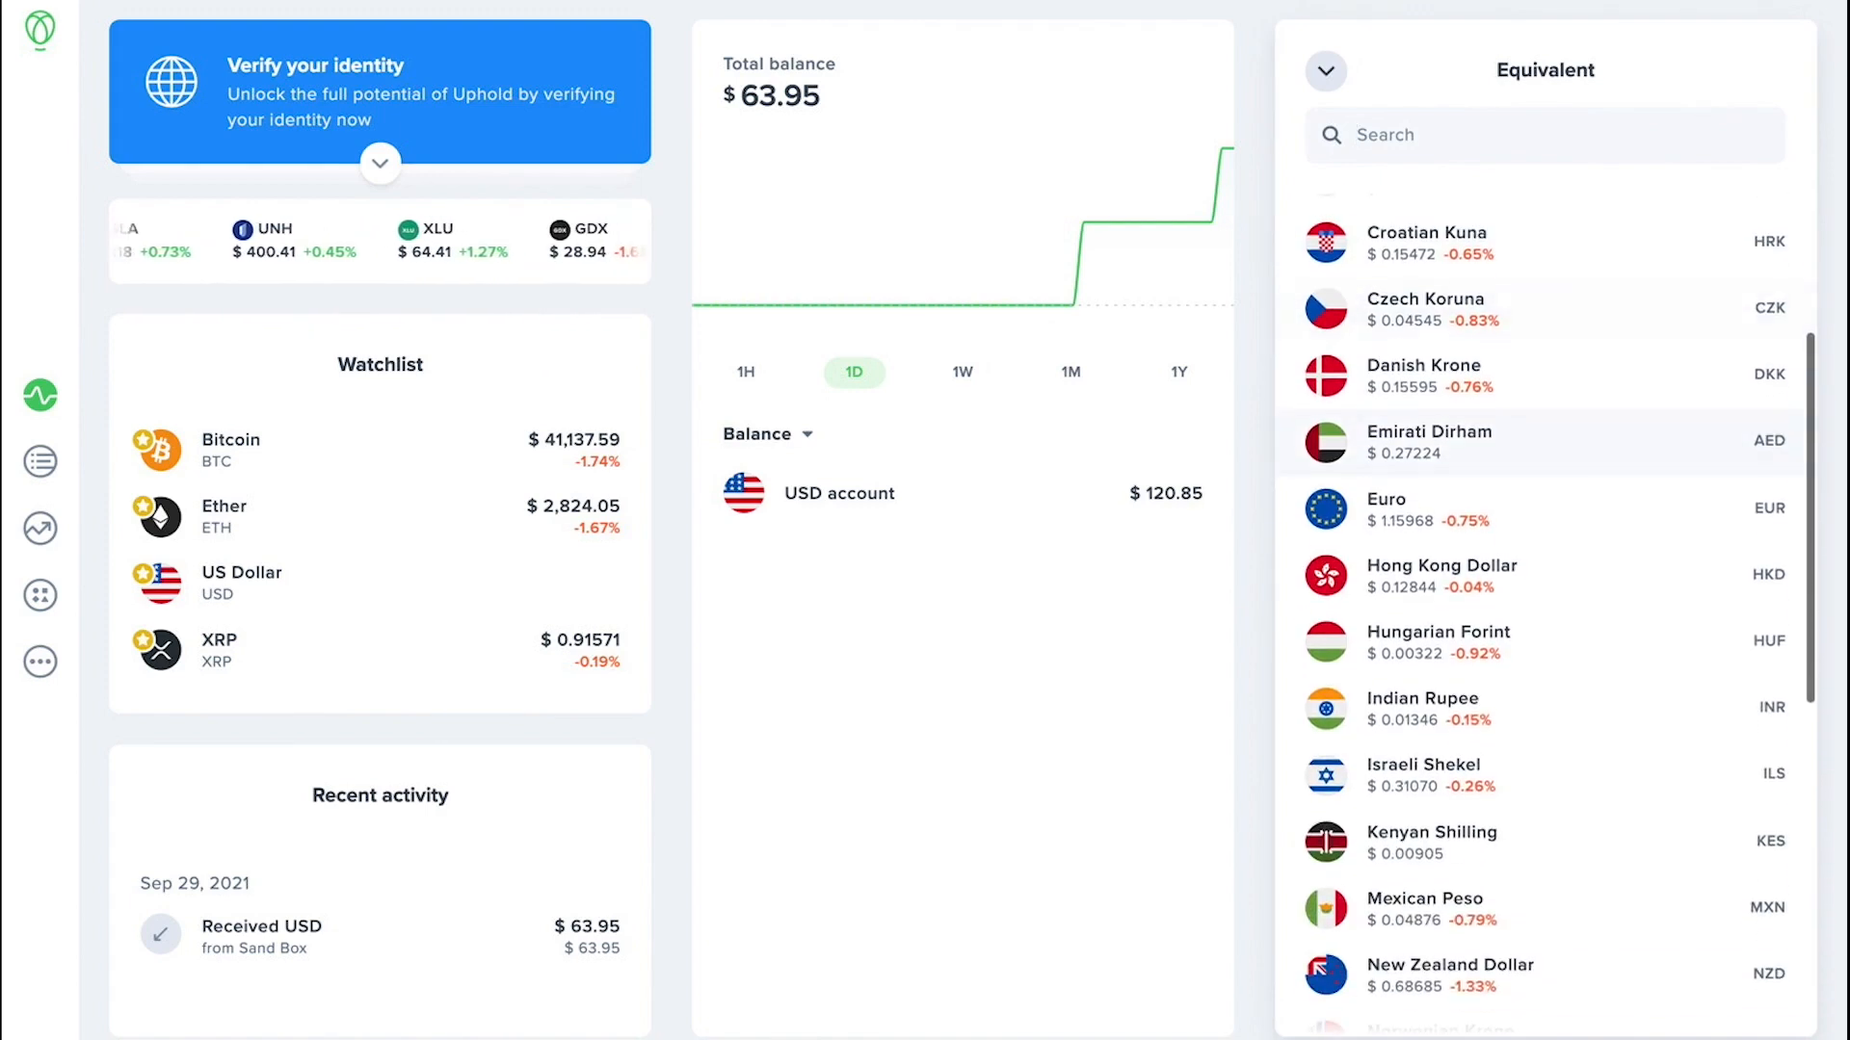
{"action": "scroll", "scroll_direction": "down", "scroll_amount": 3}
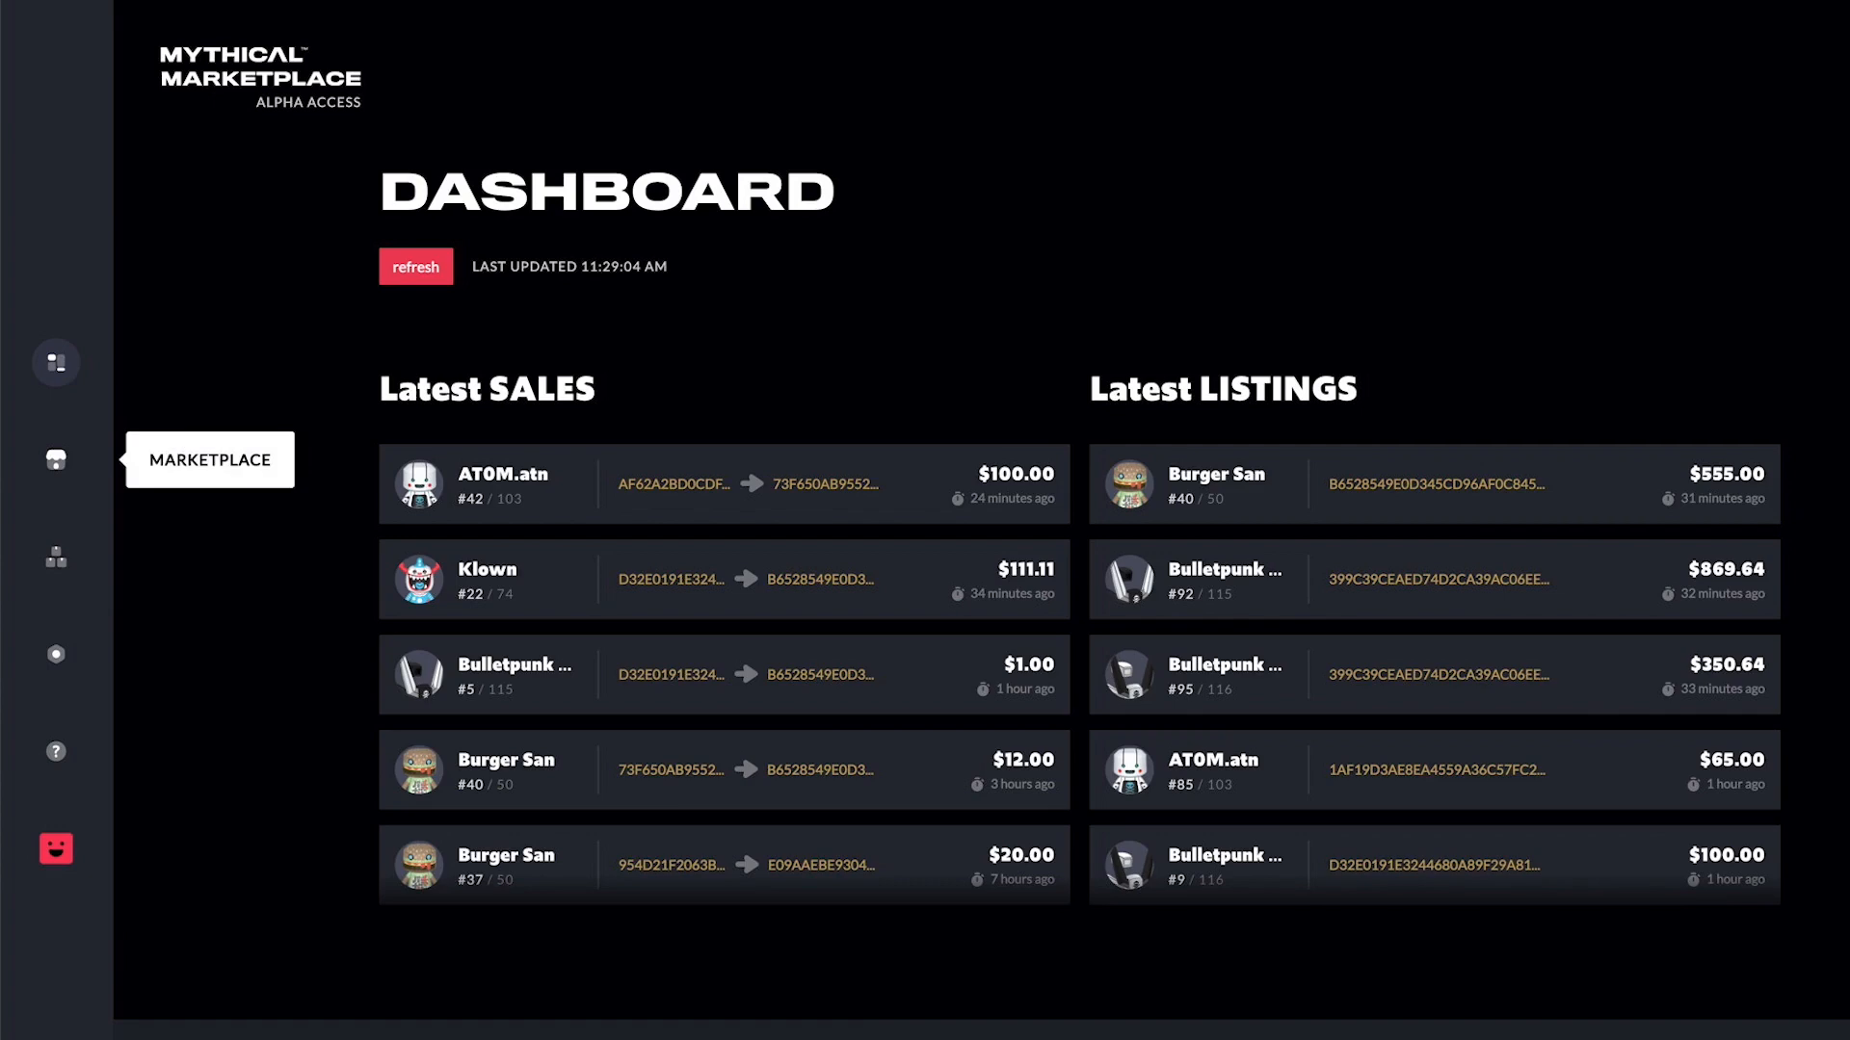
{"action": "left_click", "coordinate": [54, 459]}
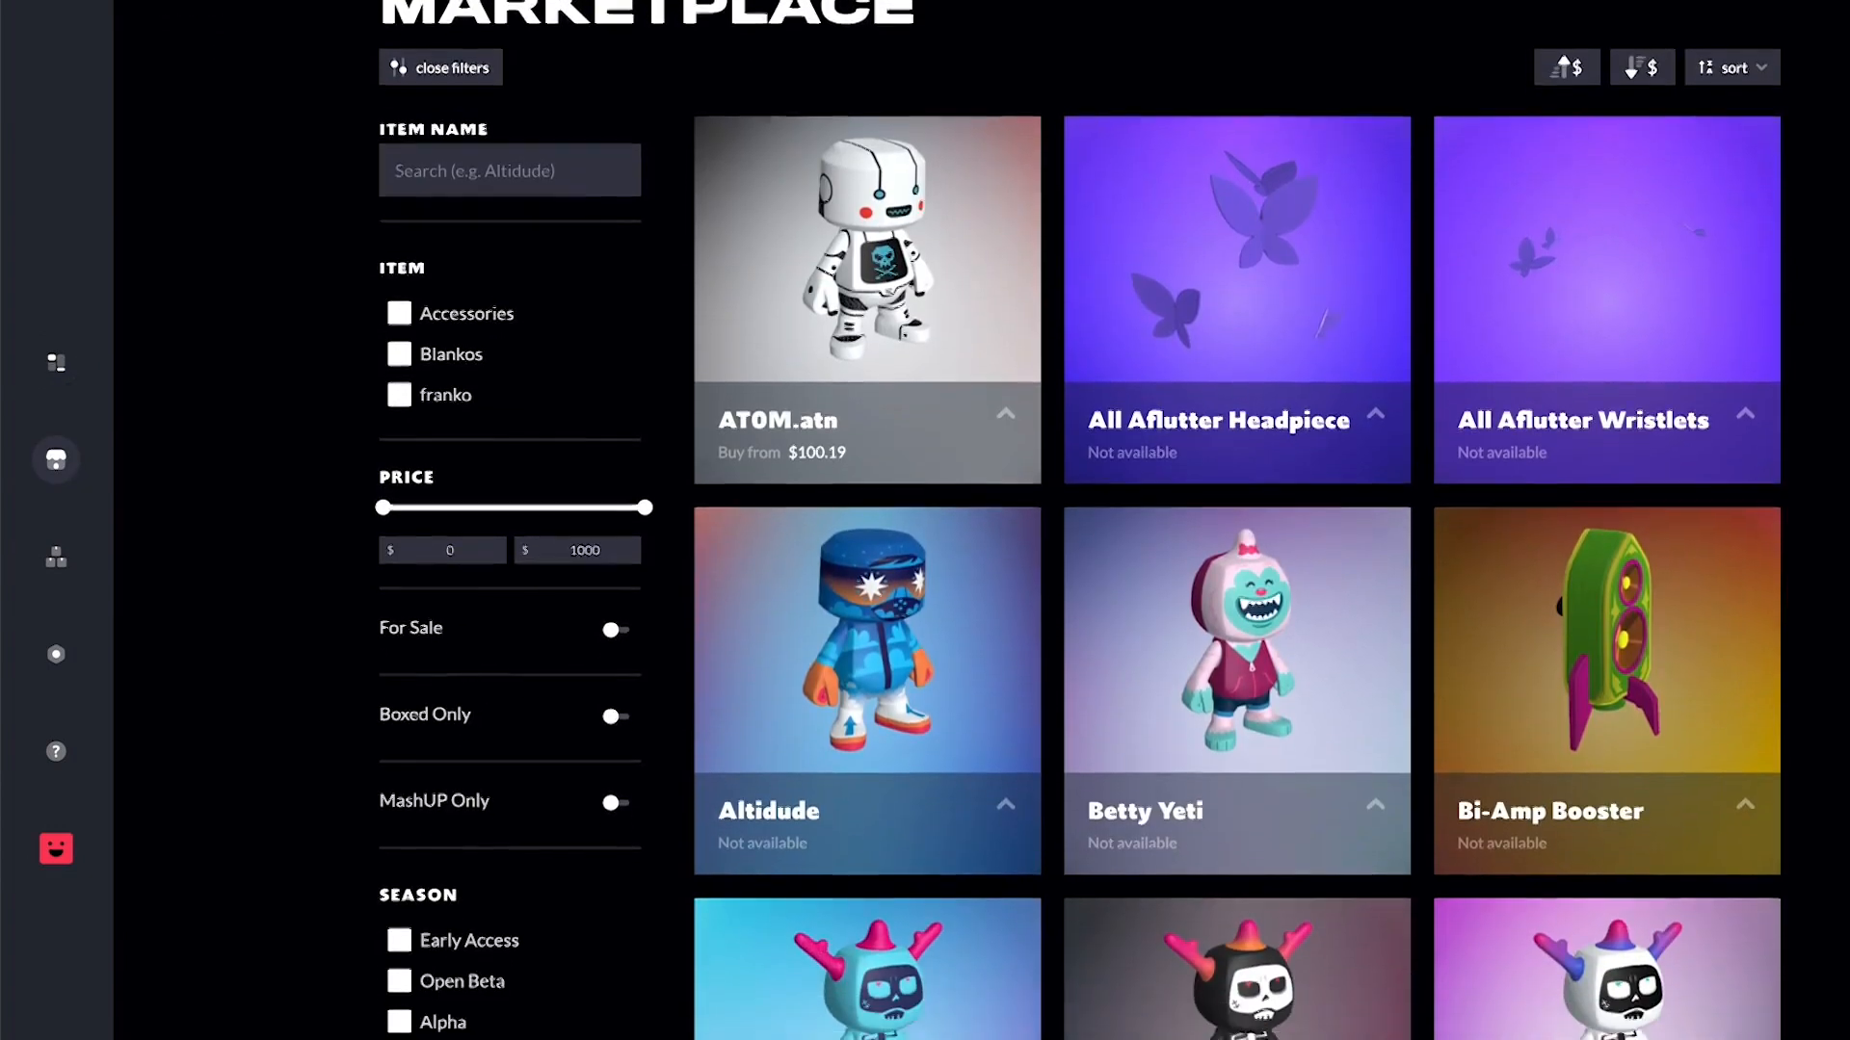